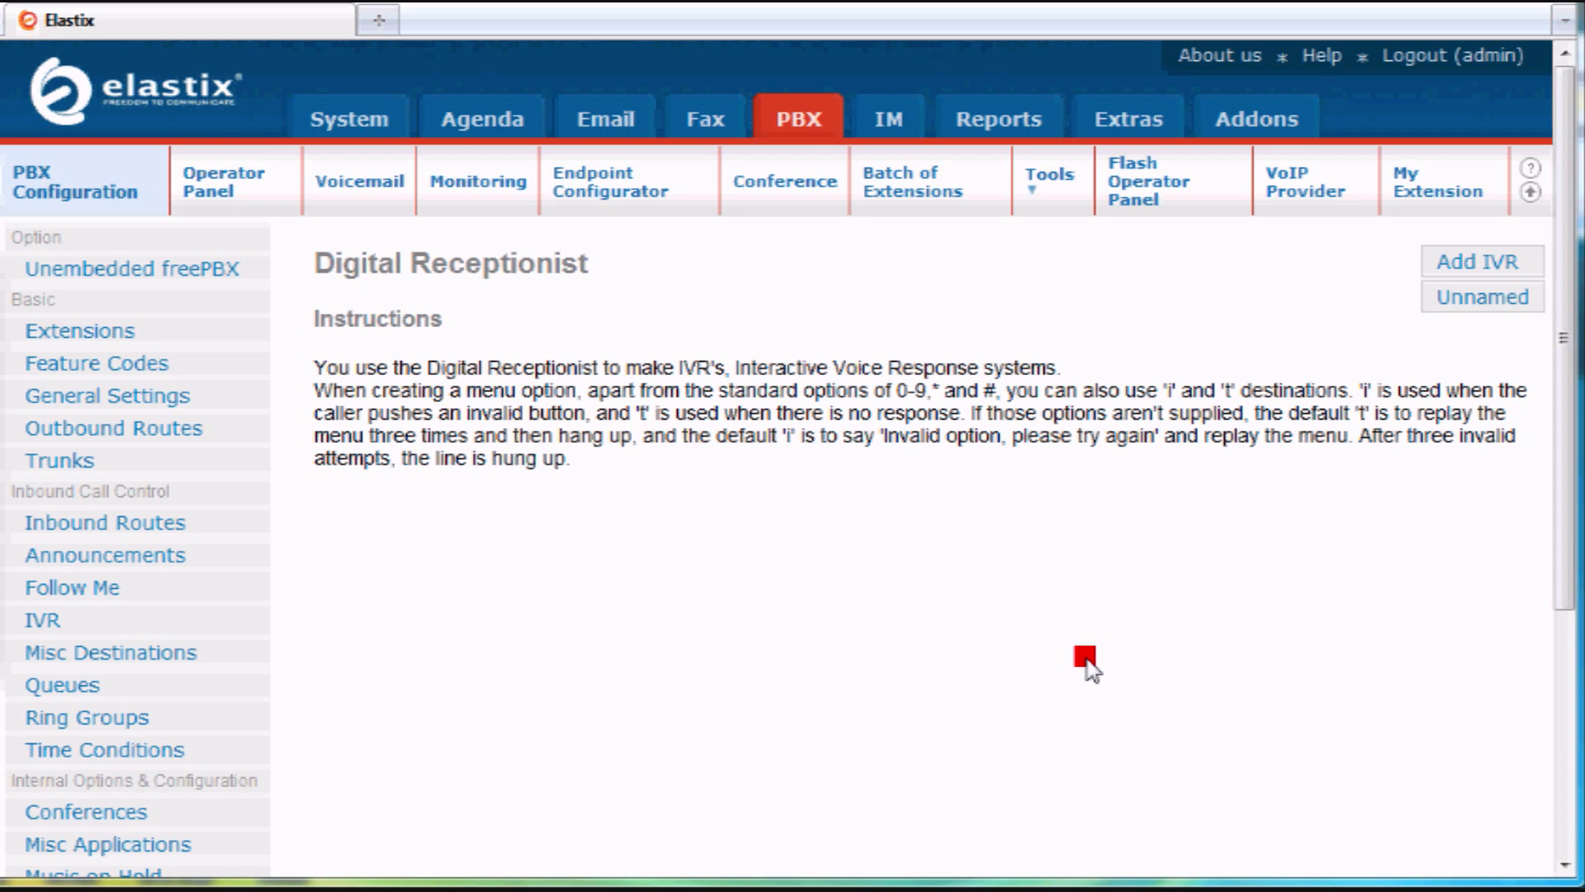
pyautogui.moveTo(1235, 366)
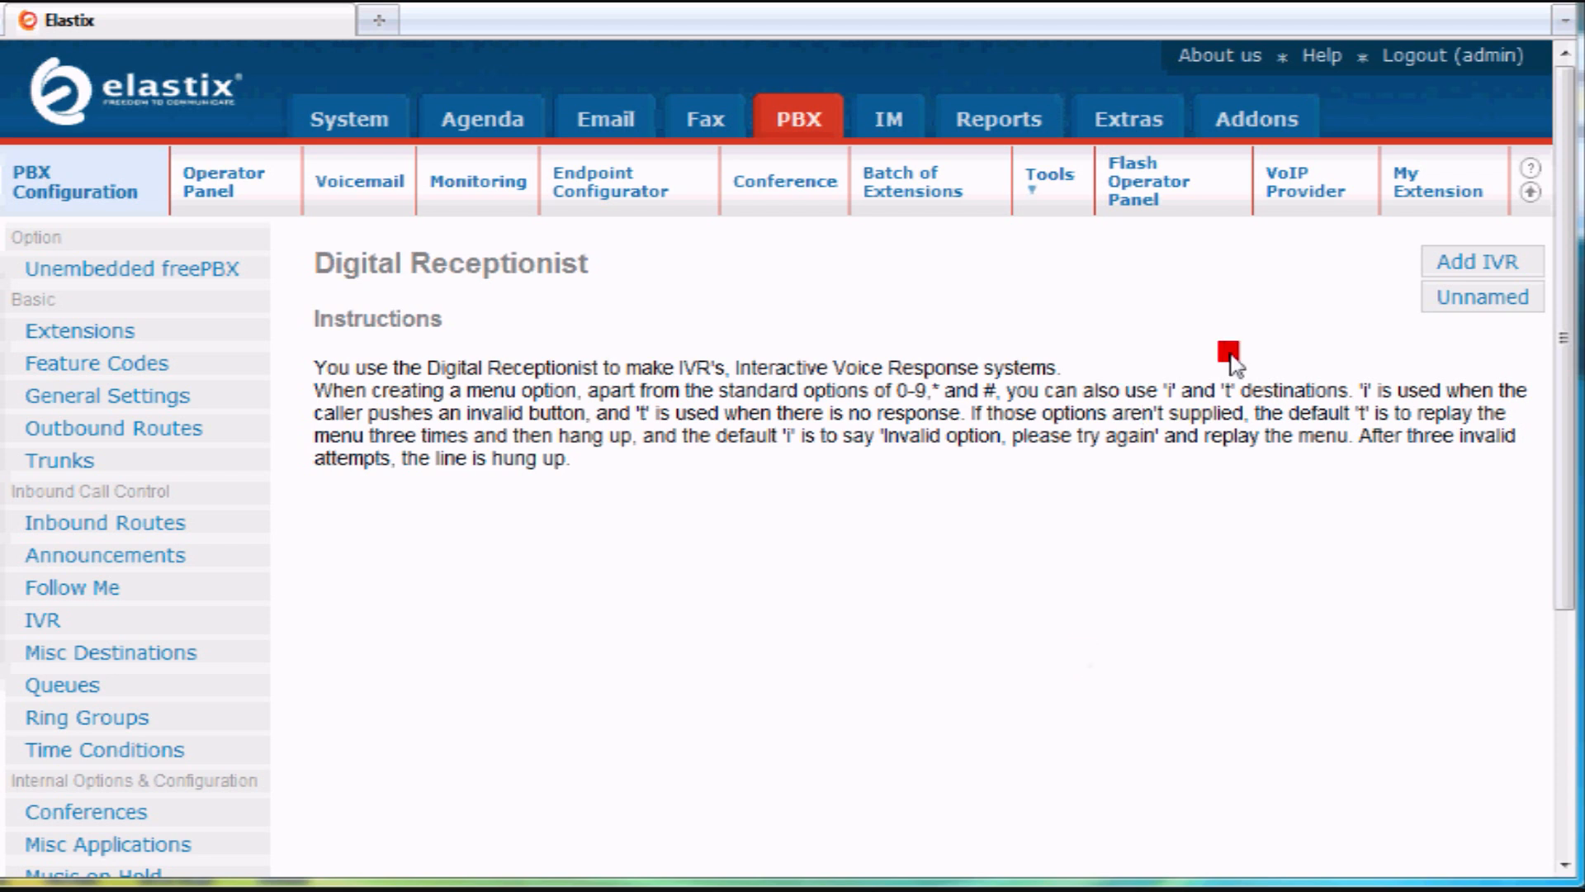
pyautogui.moveTo(1229, 308)
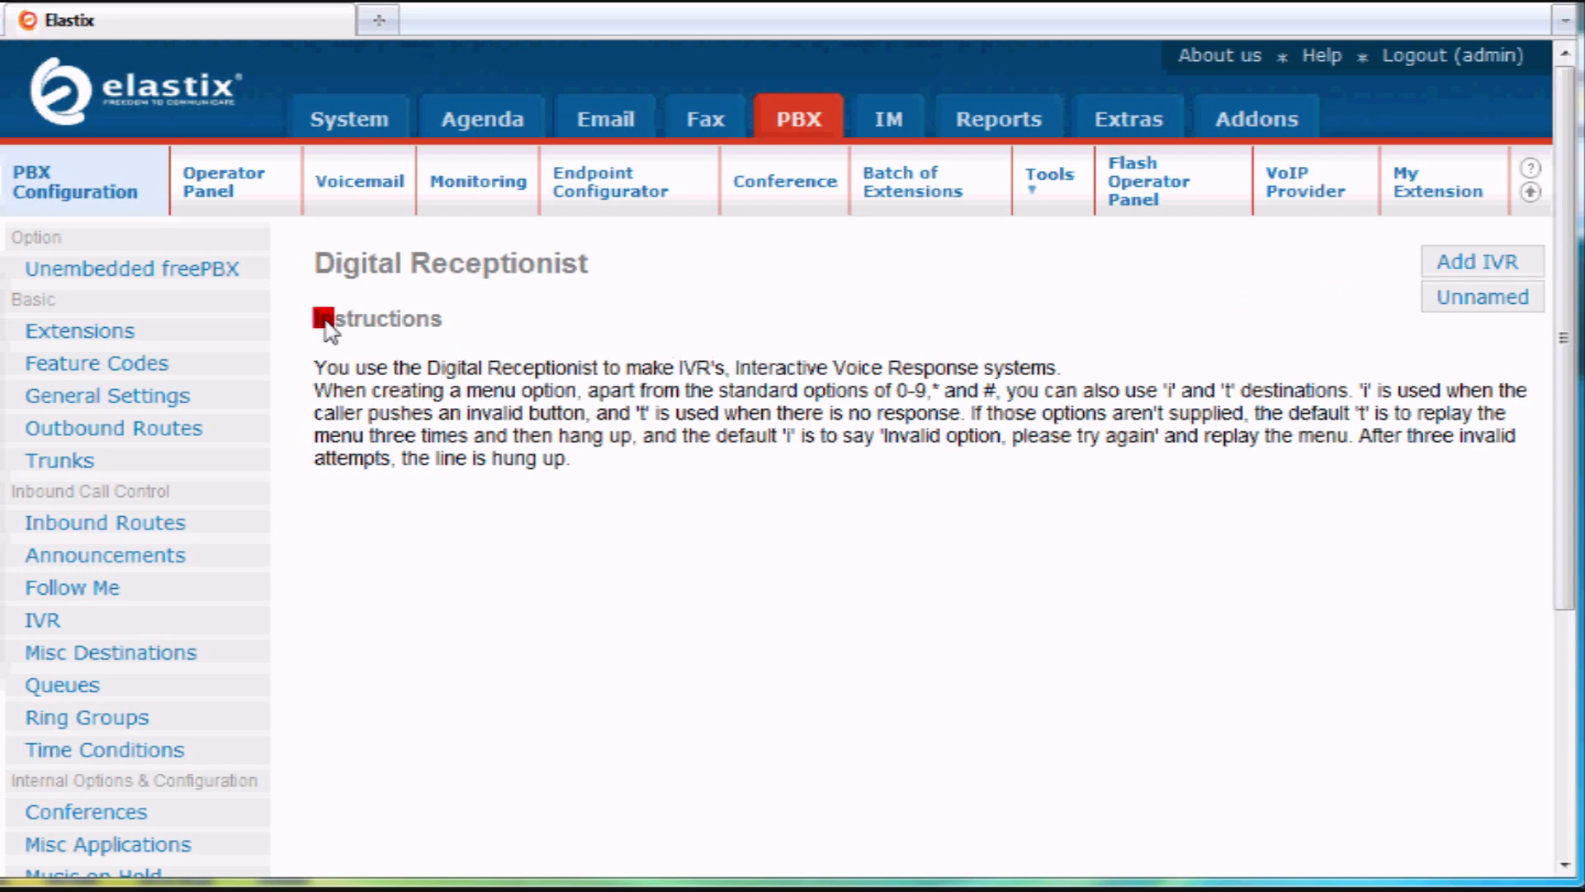
pyautogui.moveTo(730, 465)
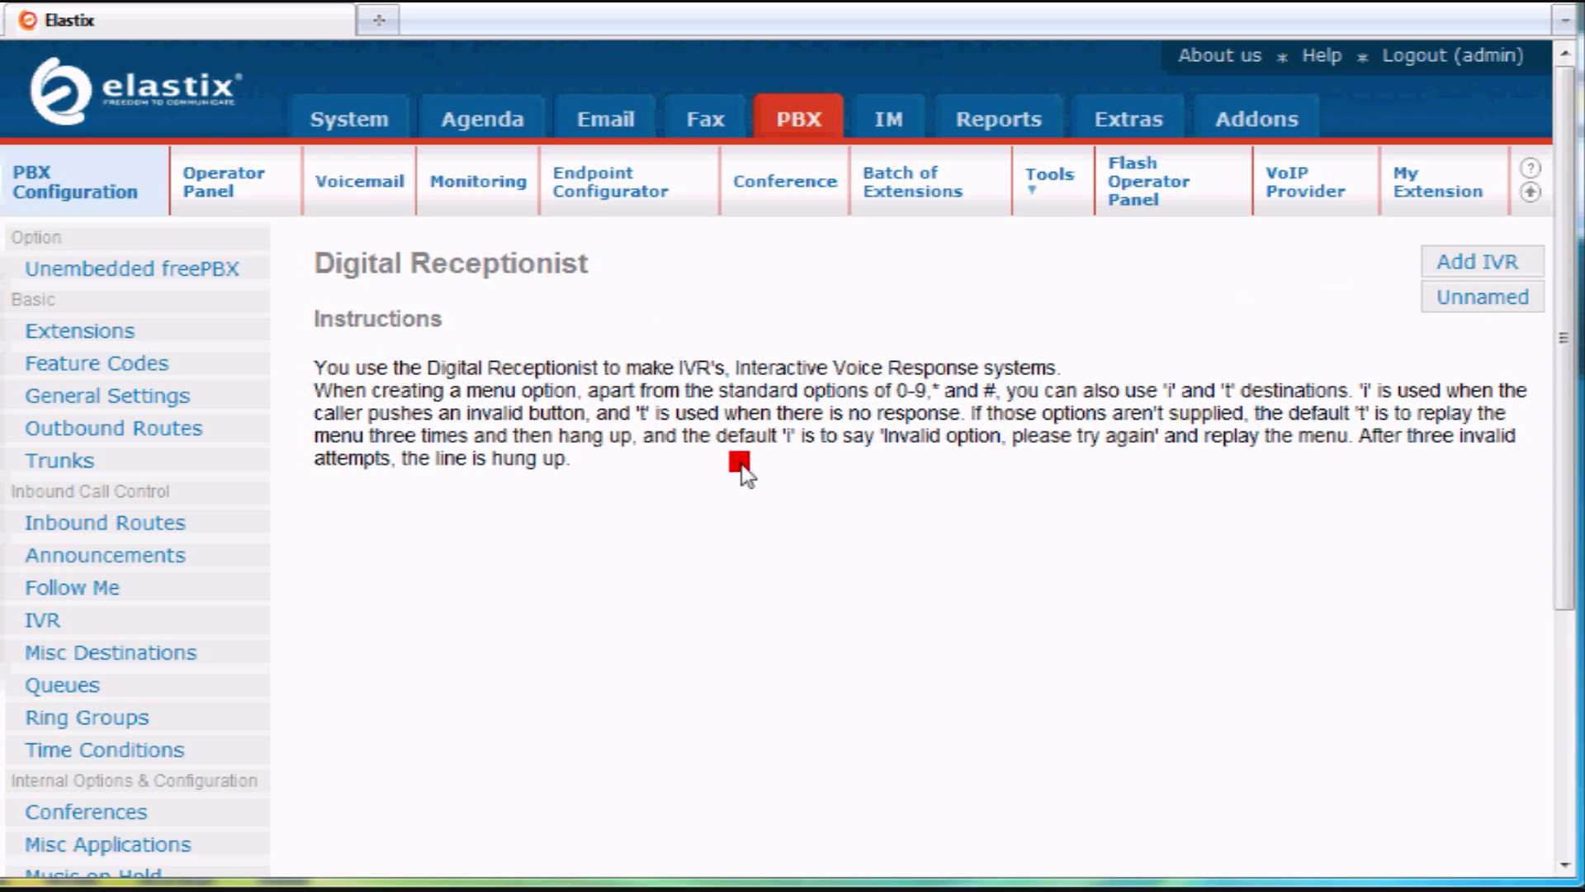
pyautogui.moveTo(1438, 202)
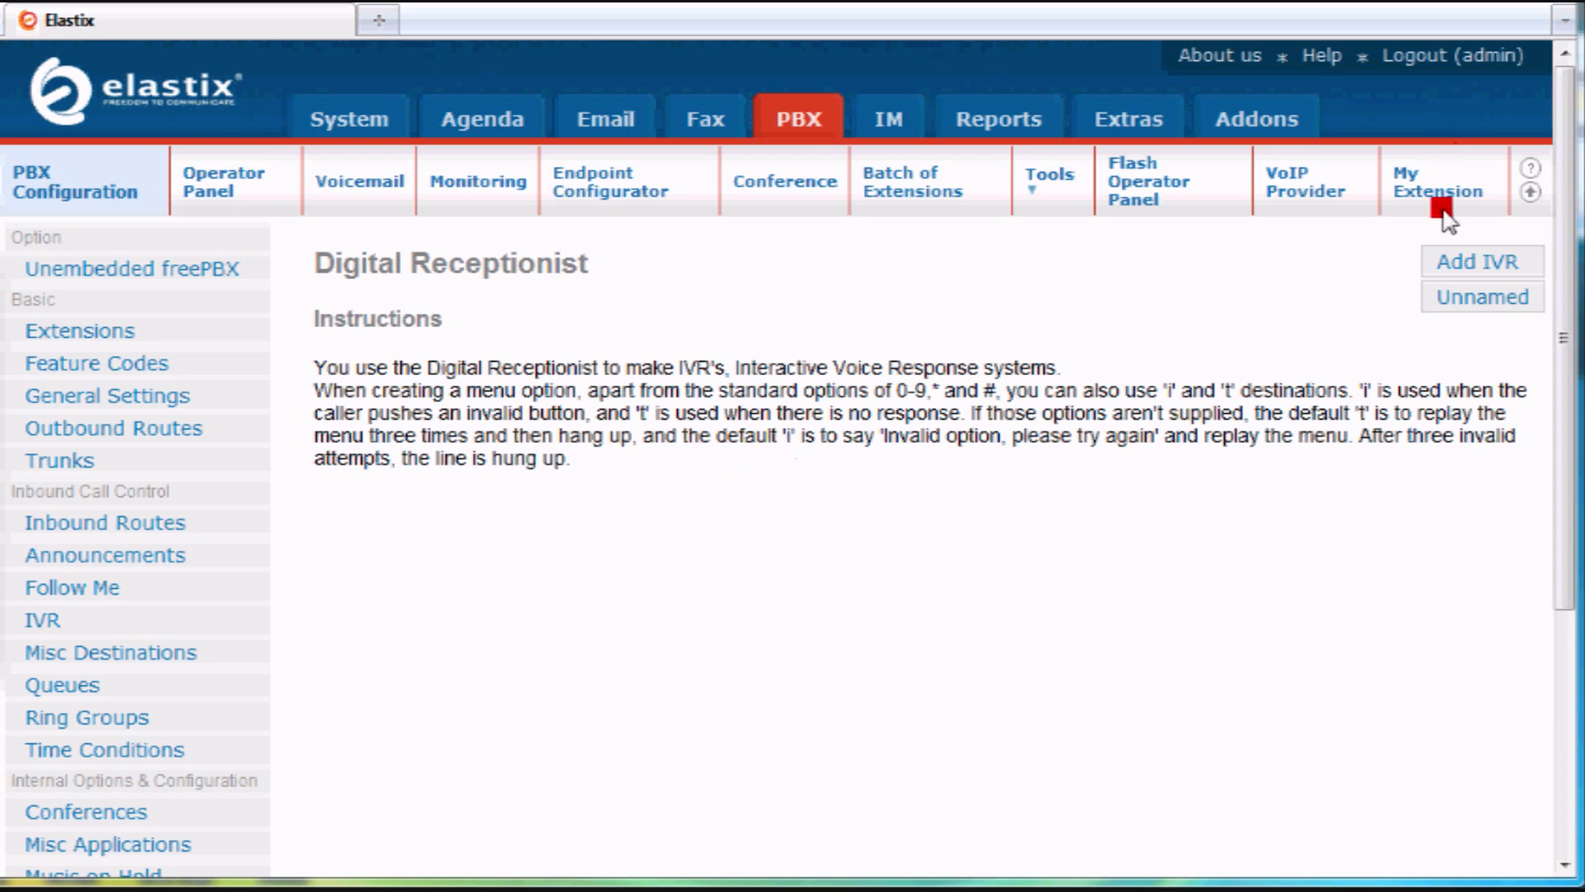
# Create a new IVR and name it 'Main Auto Attendant'.
pyautogui.click(1479, 263)
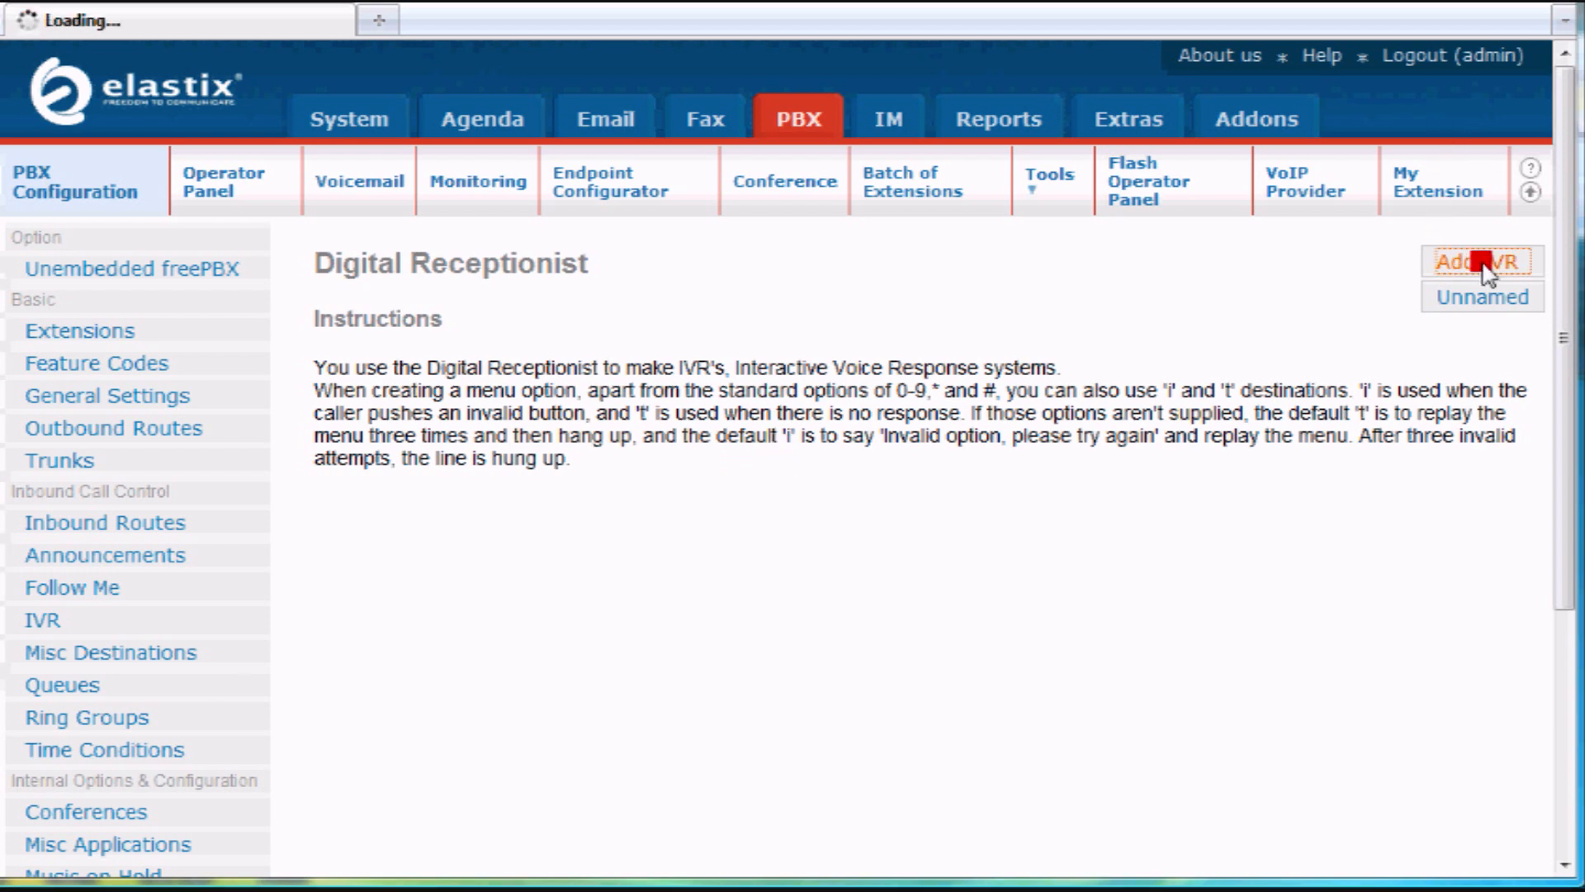
pyautogui.click(1478, 263)
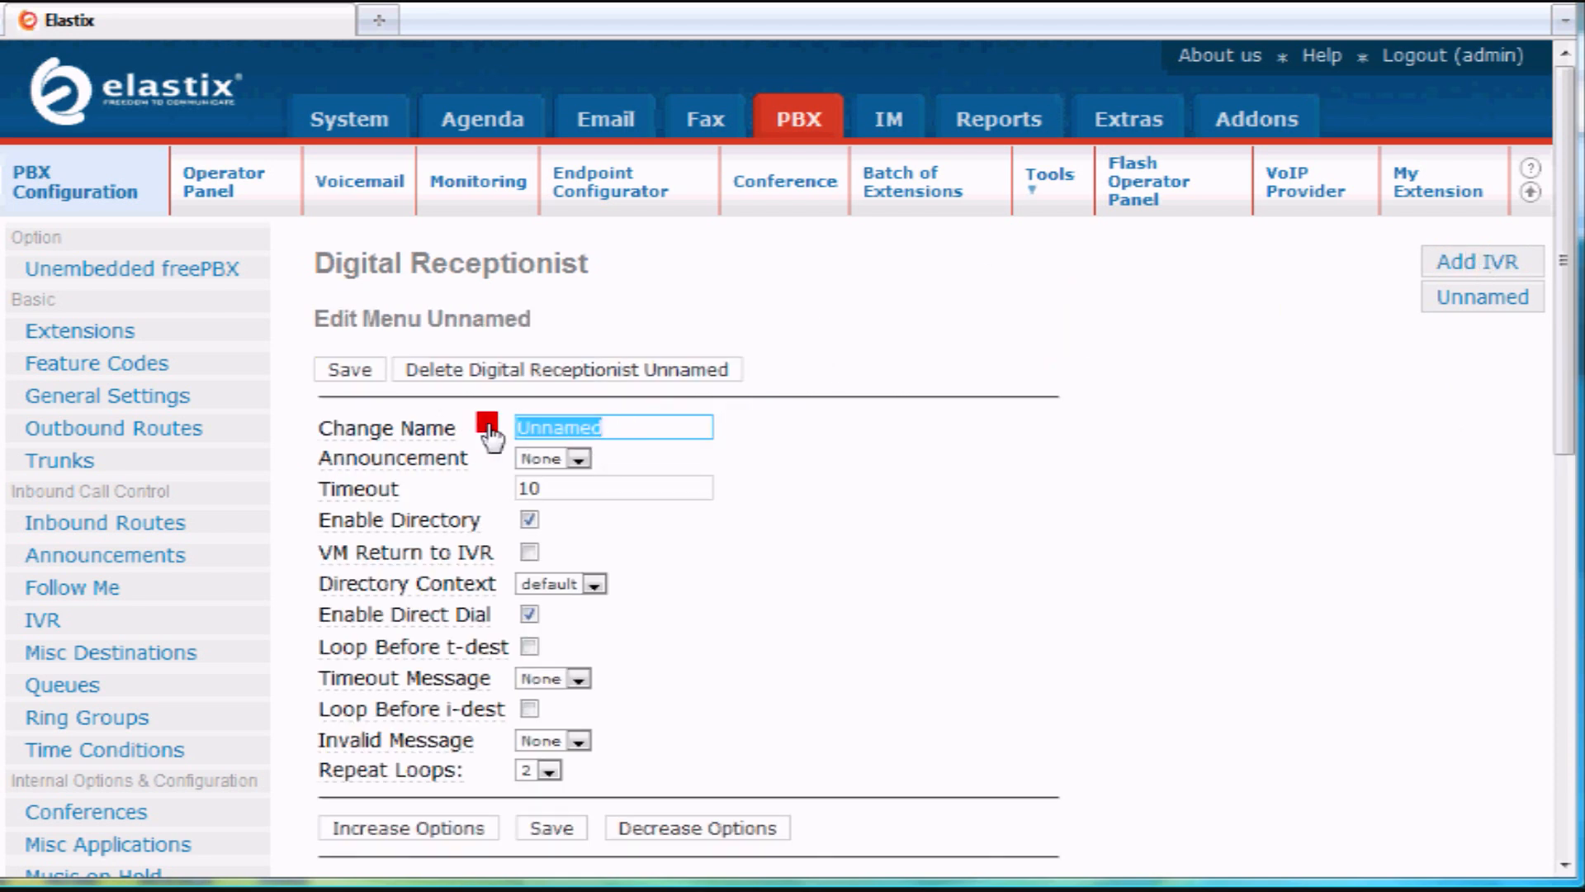
pyautogui.write('Main Auto Attendant')
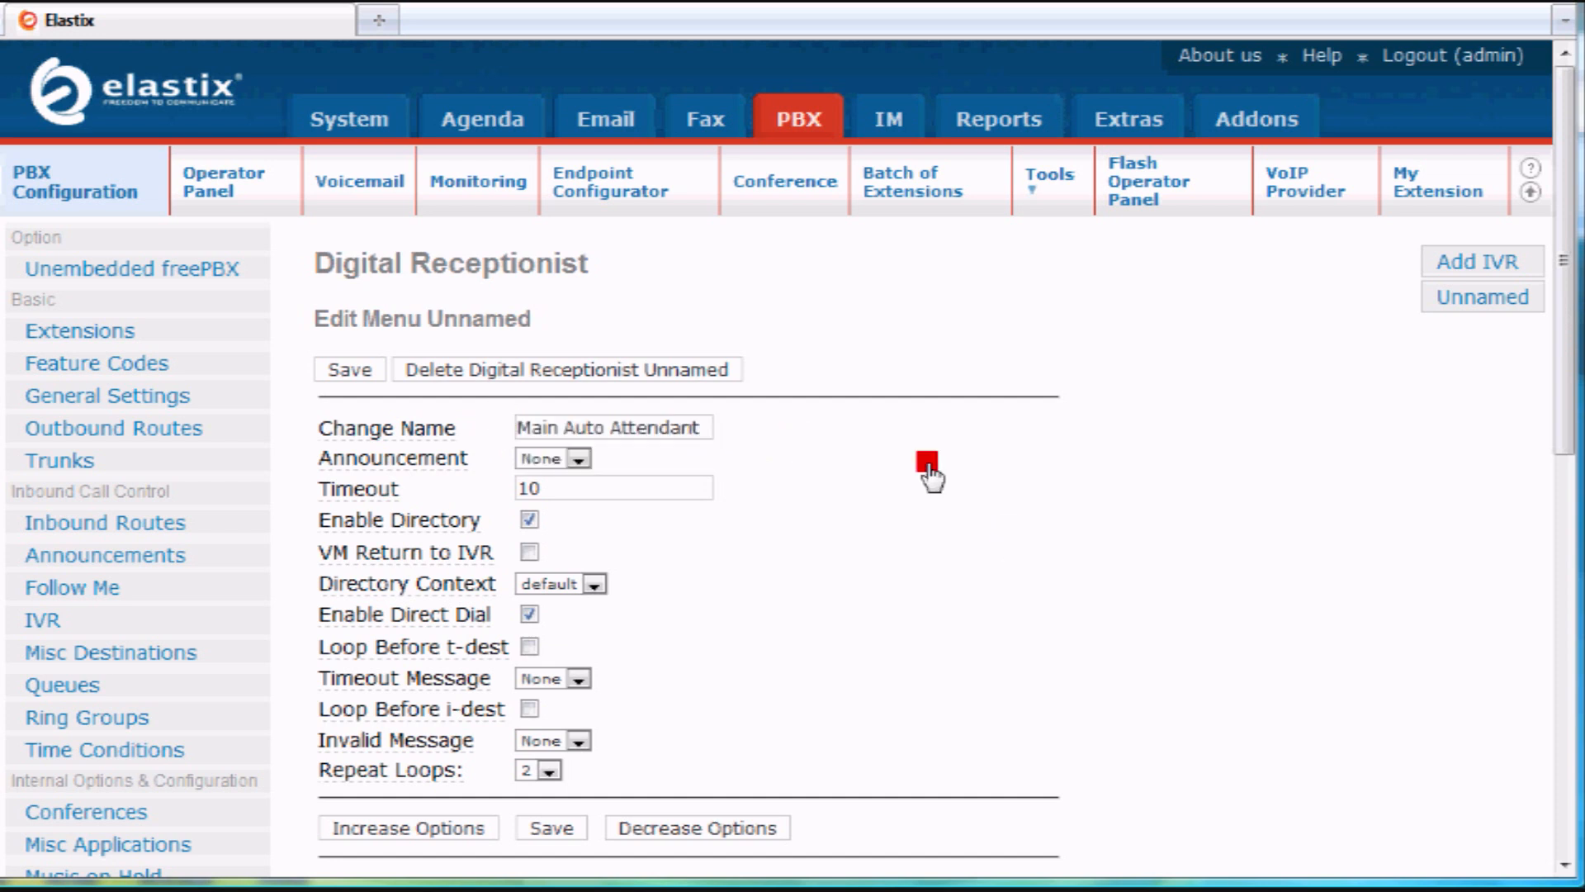
# Set the 'sot' recording as the IVR announcement.
pyautogui.click(578, 458)
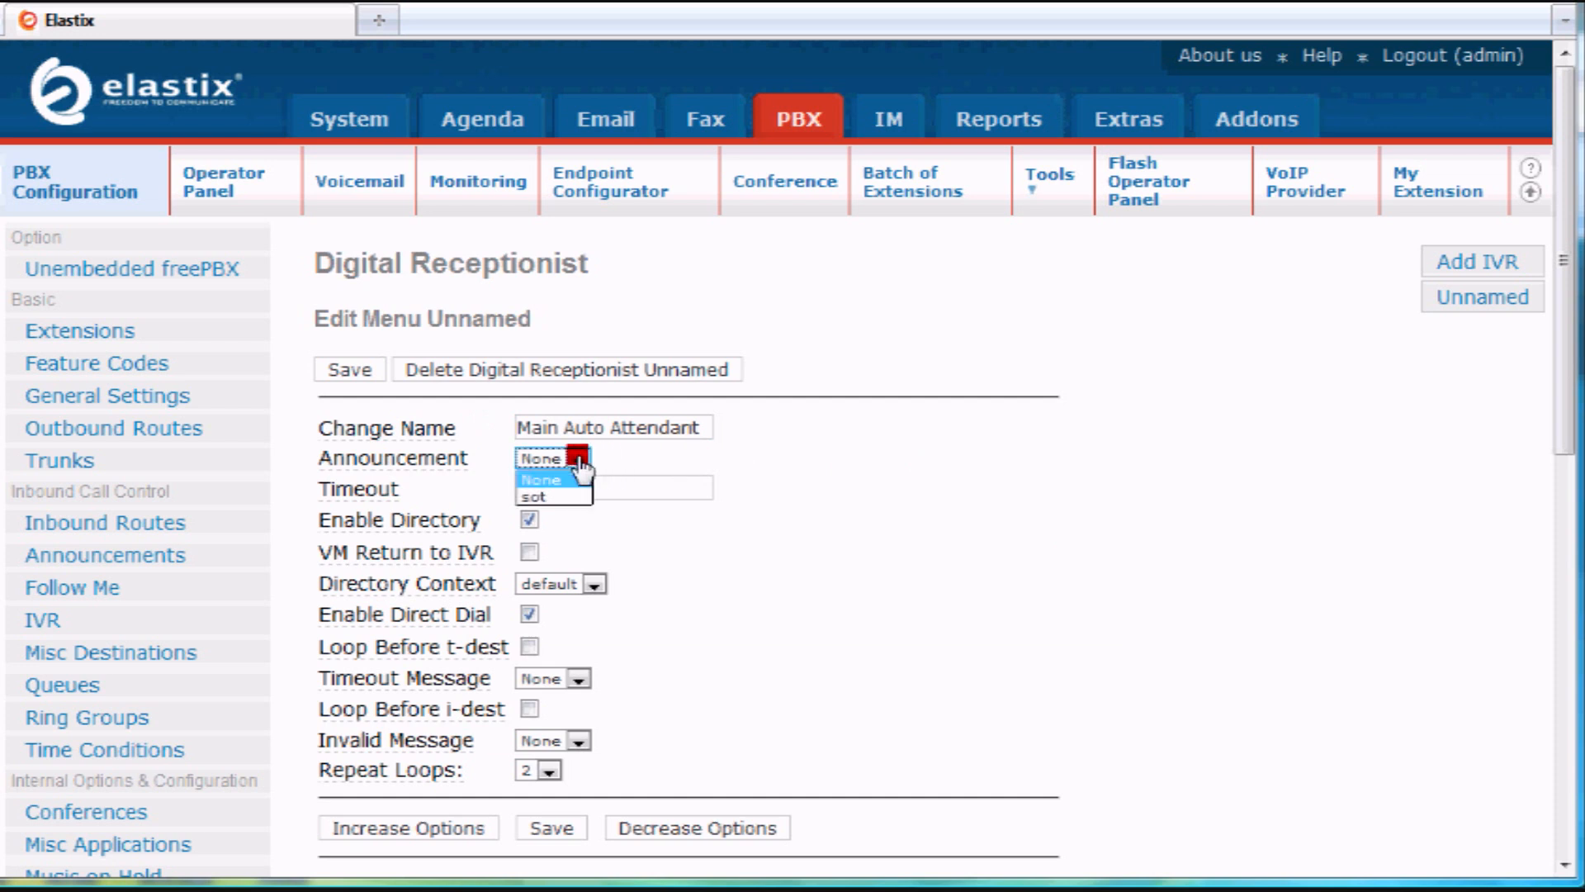
pyautogui.click(555, 493)
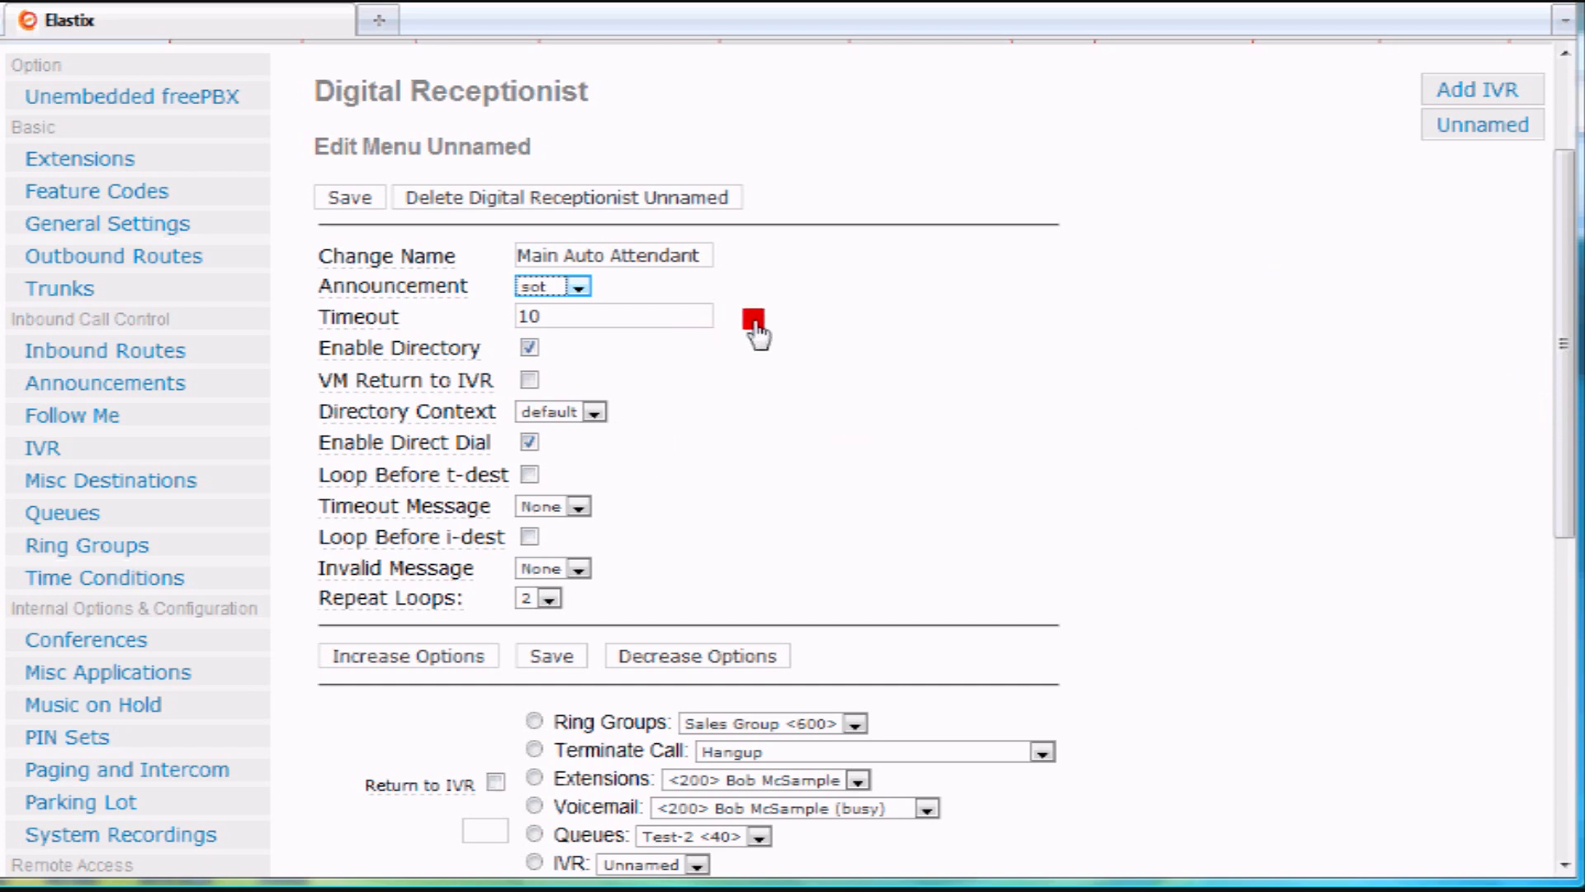
pyautogui.moveTo(847, 375)
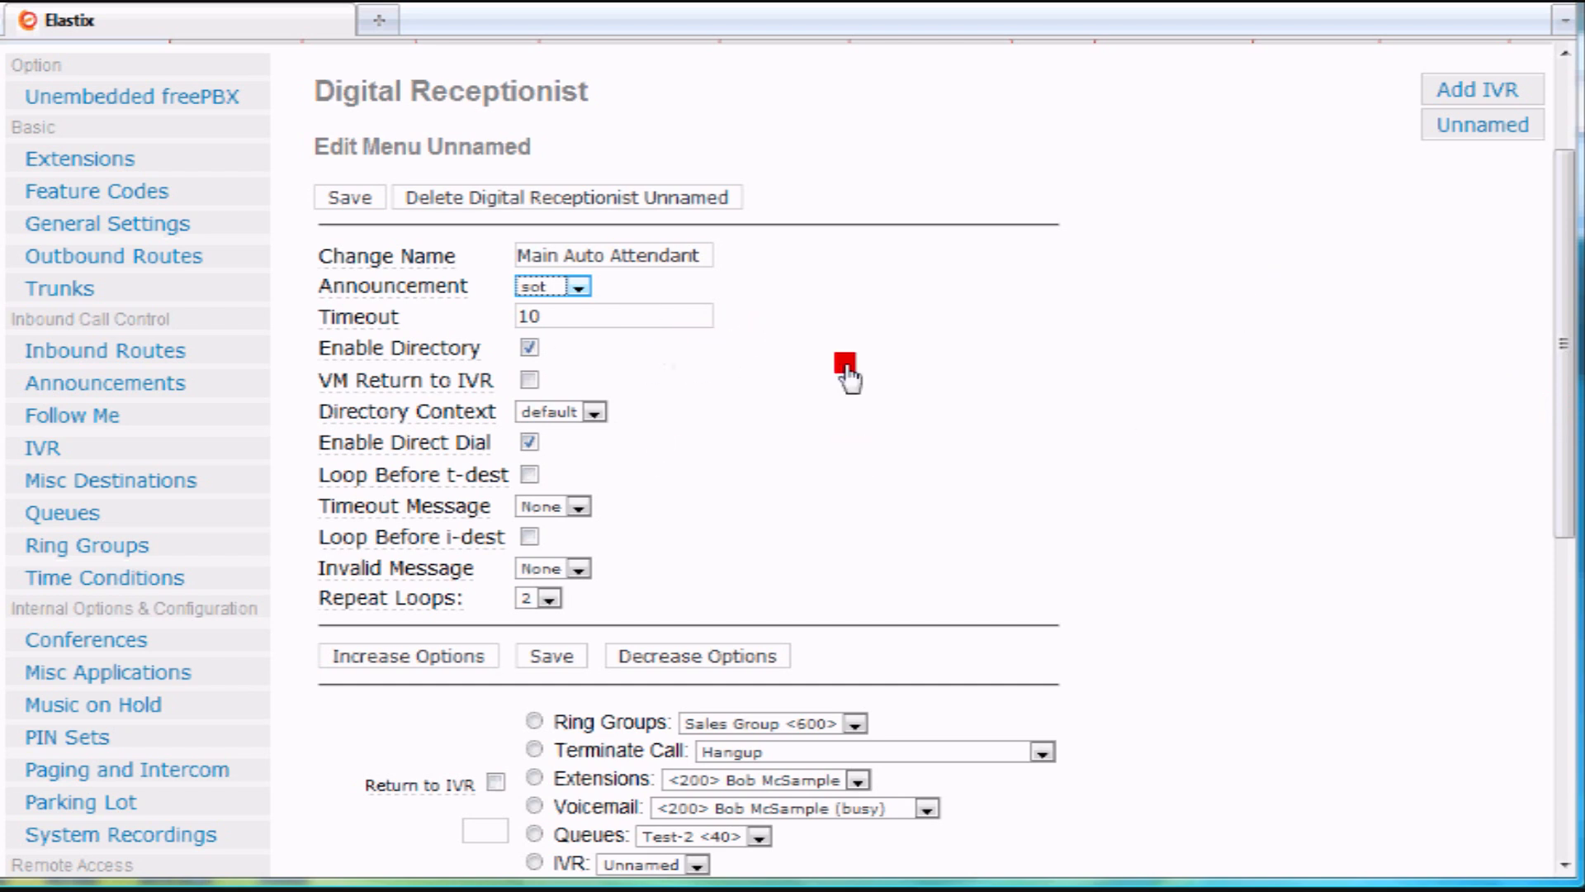
pyautogui.moveTo(429, 329)
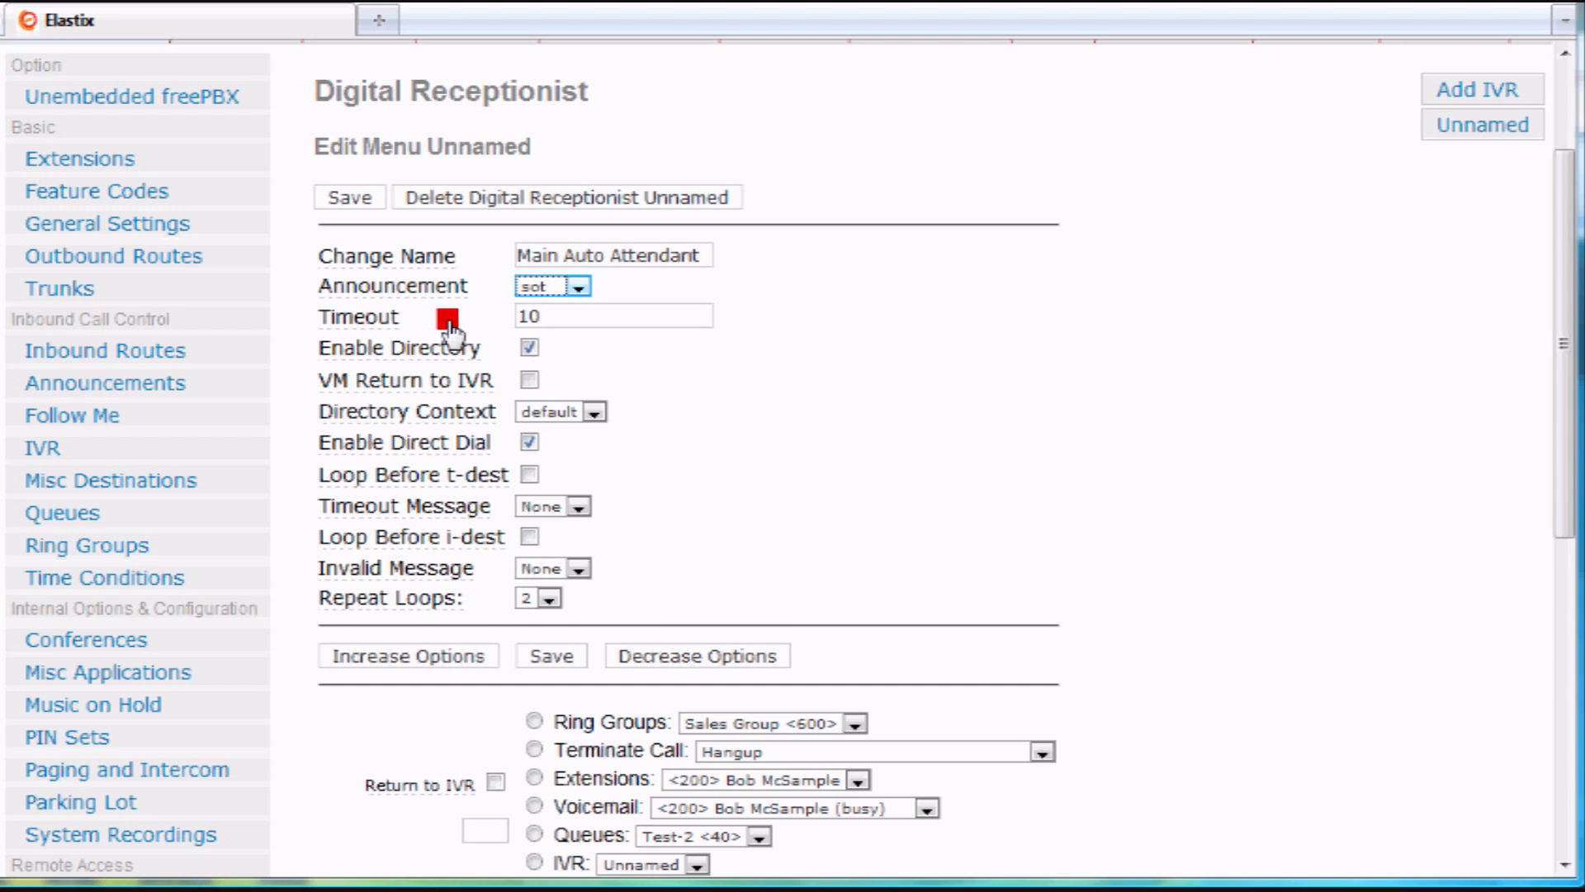
pyautogui.moveTo(733, 363)
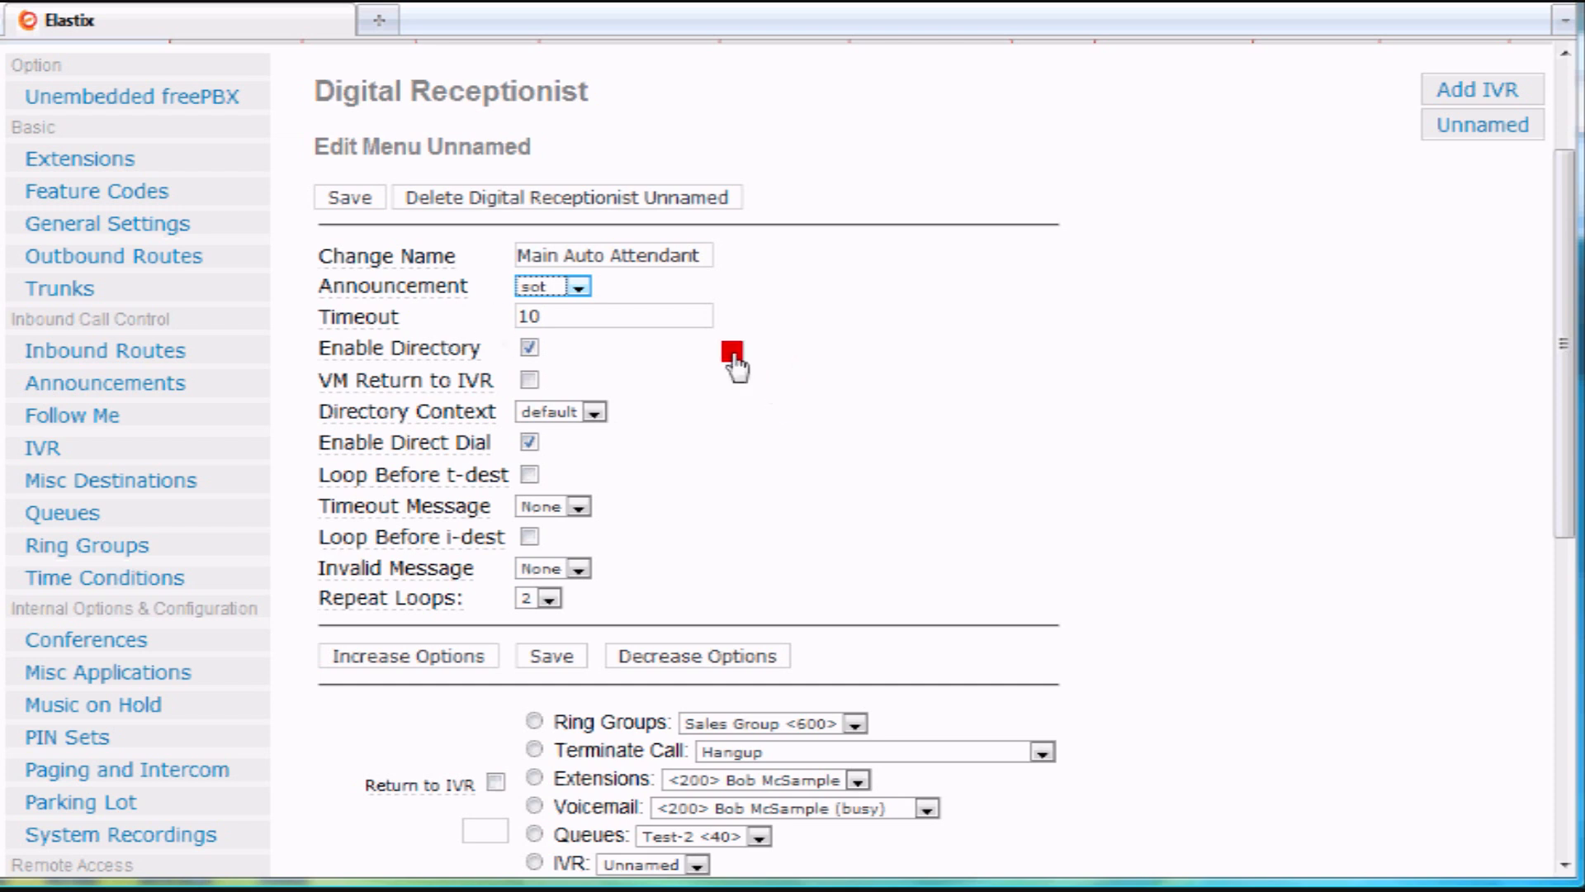
pyautogui.moveTo(456, 353)
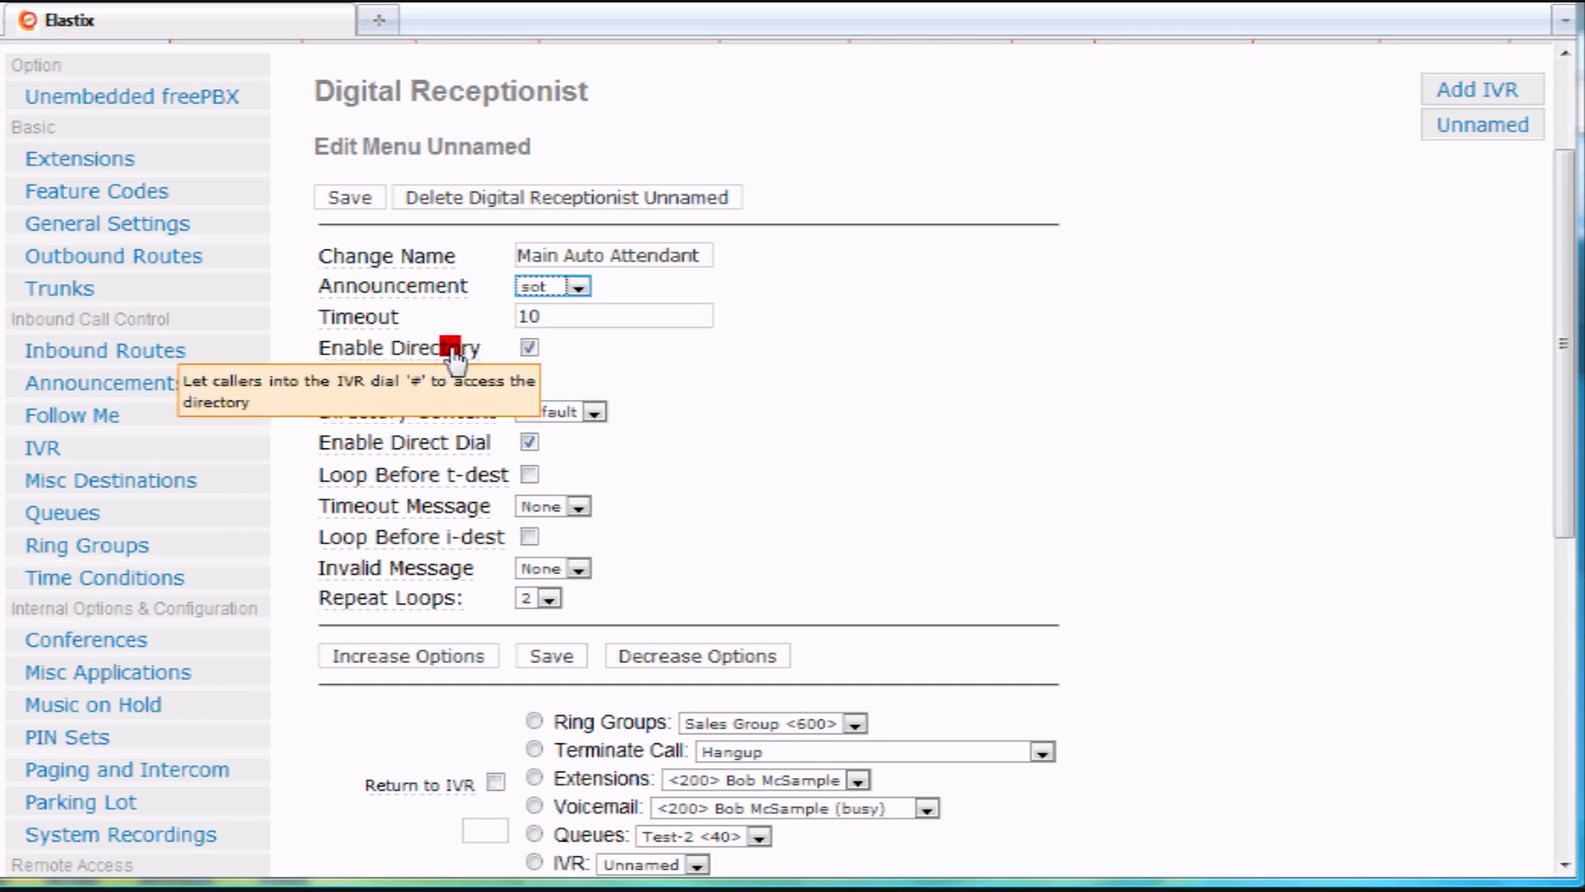
pyautogui.moveTo(859, 380)
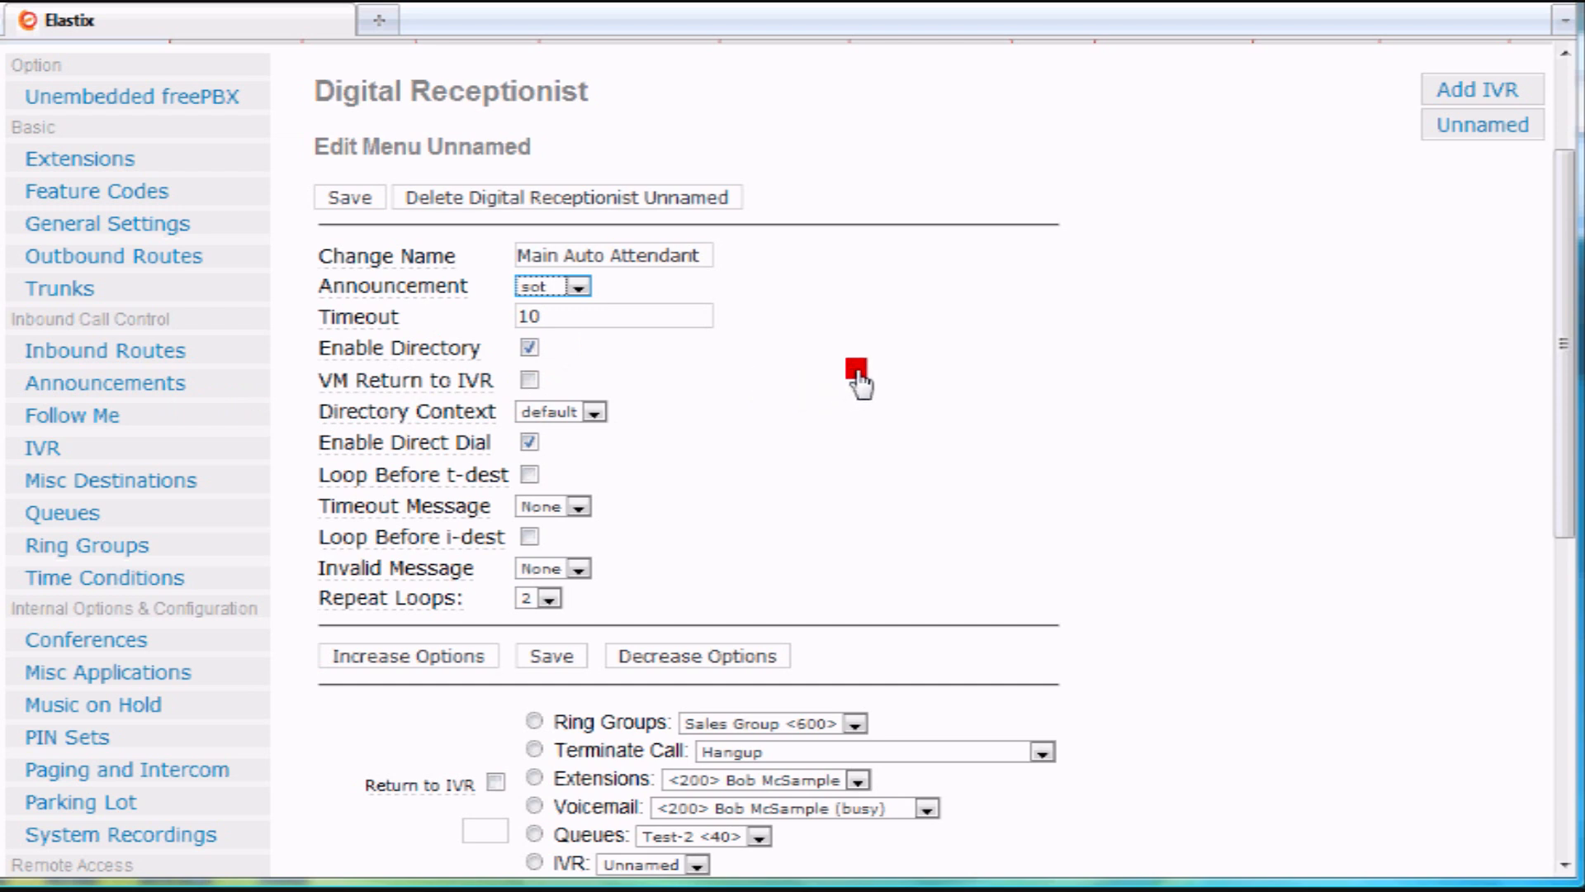
pyautogui.moveTo(867, 376)
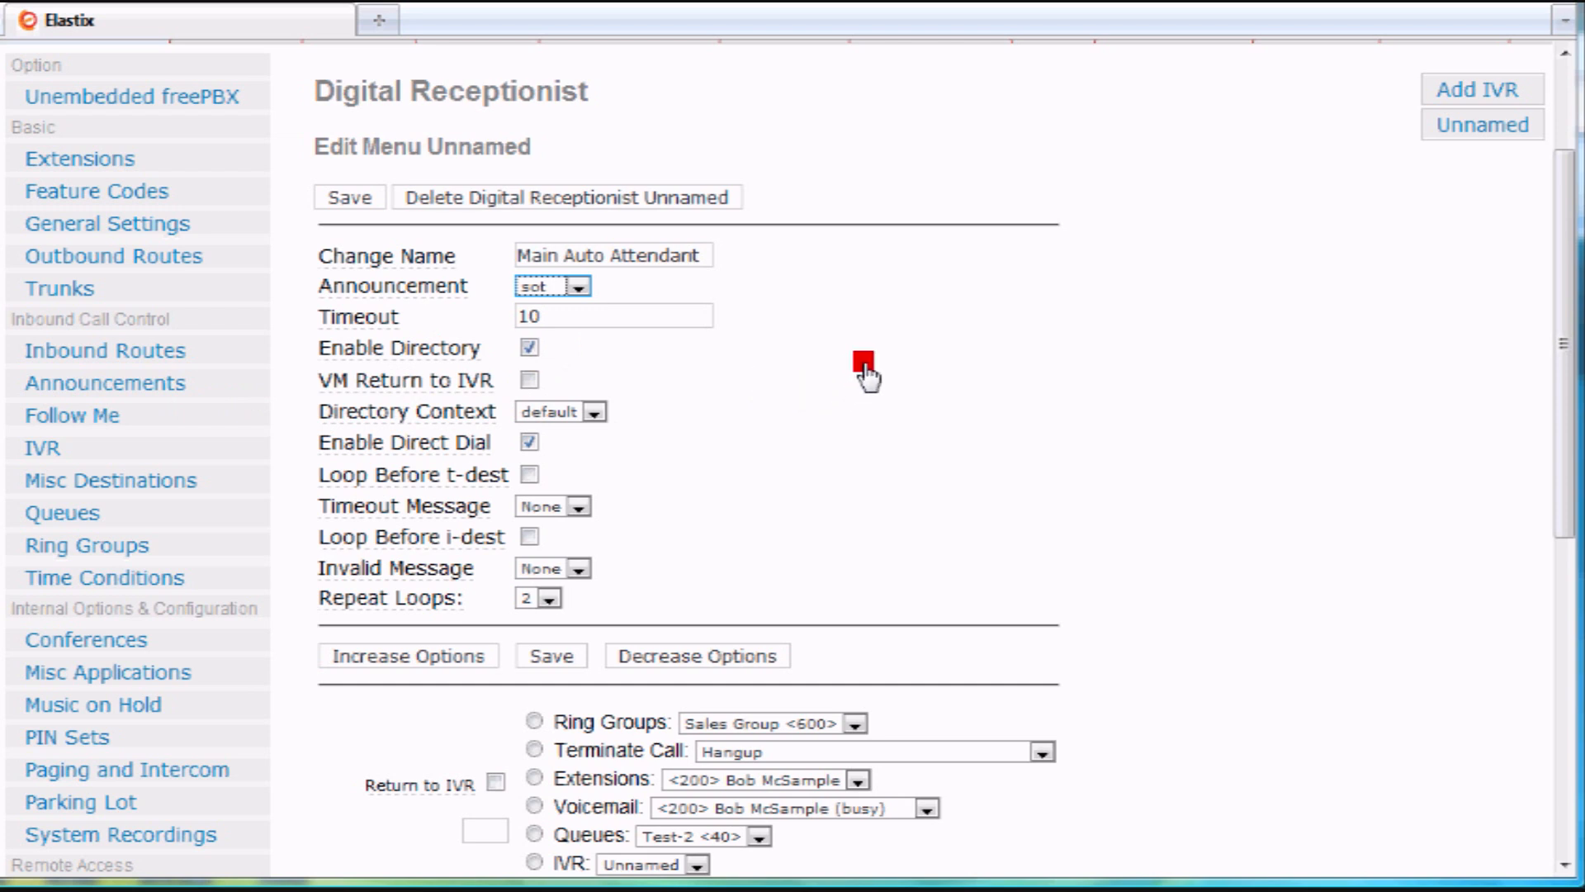
pyautogui.moveTo(867, 395)
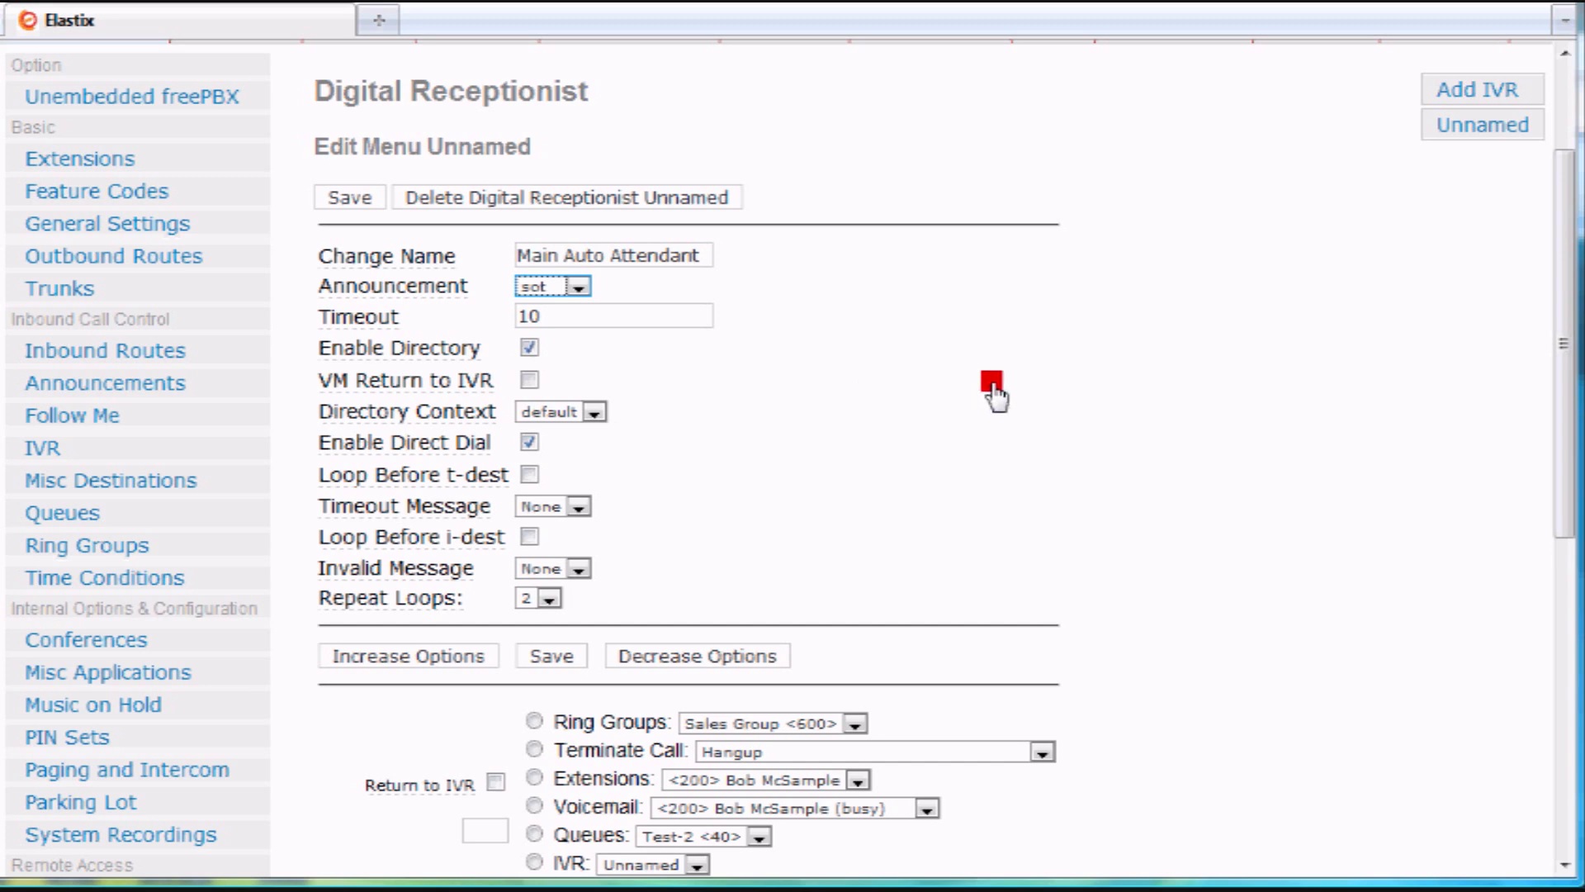
pyautogui.scroll(-3)
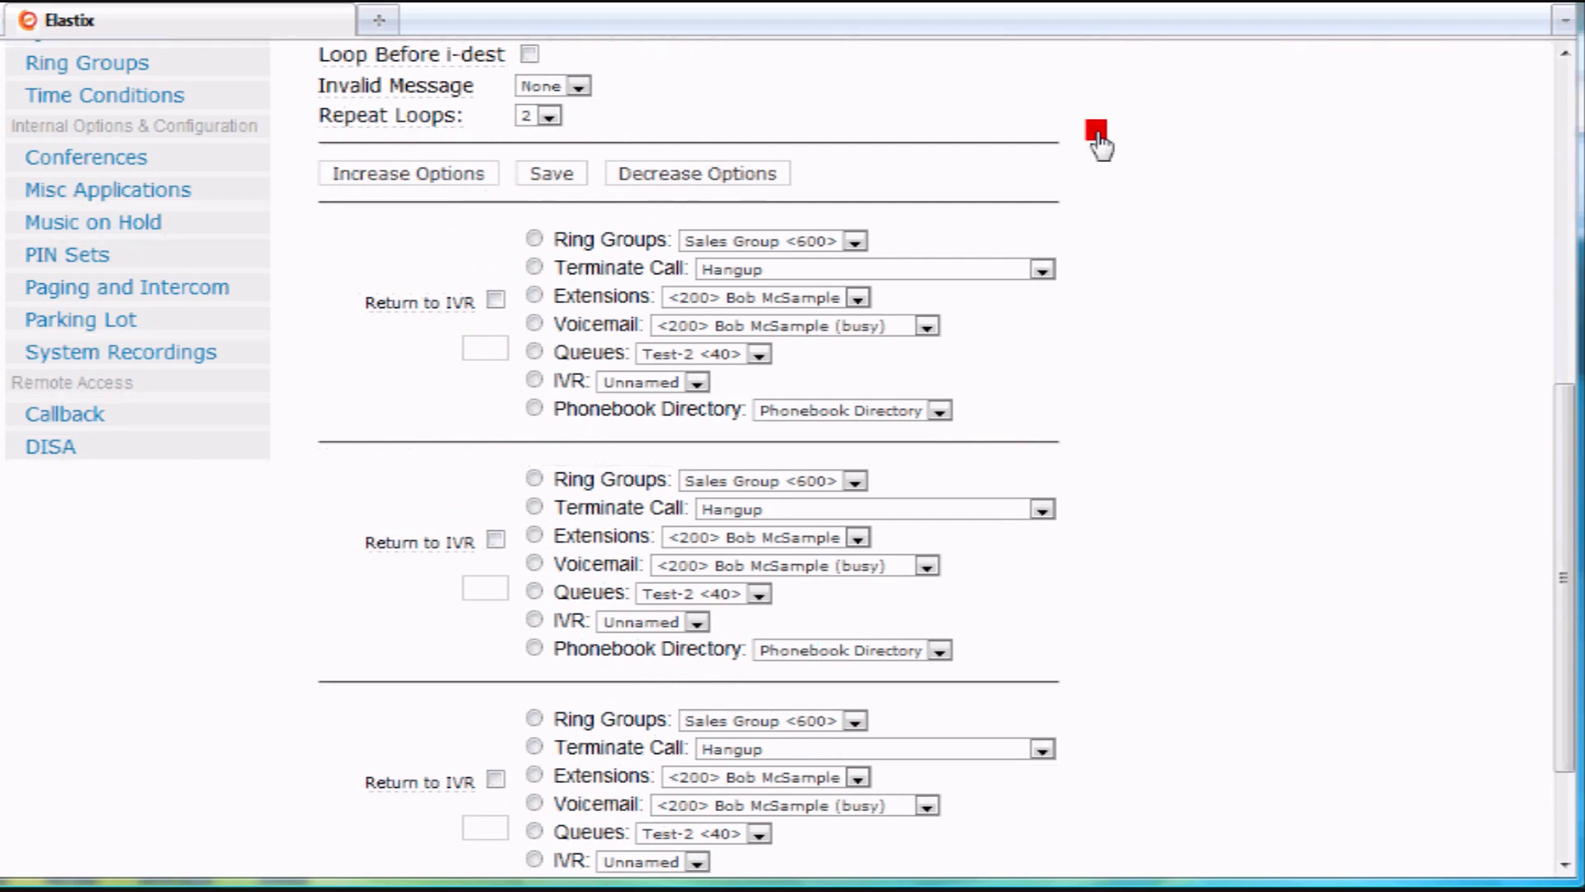
pyautogui.moveTo(1557, 282)
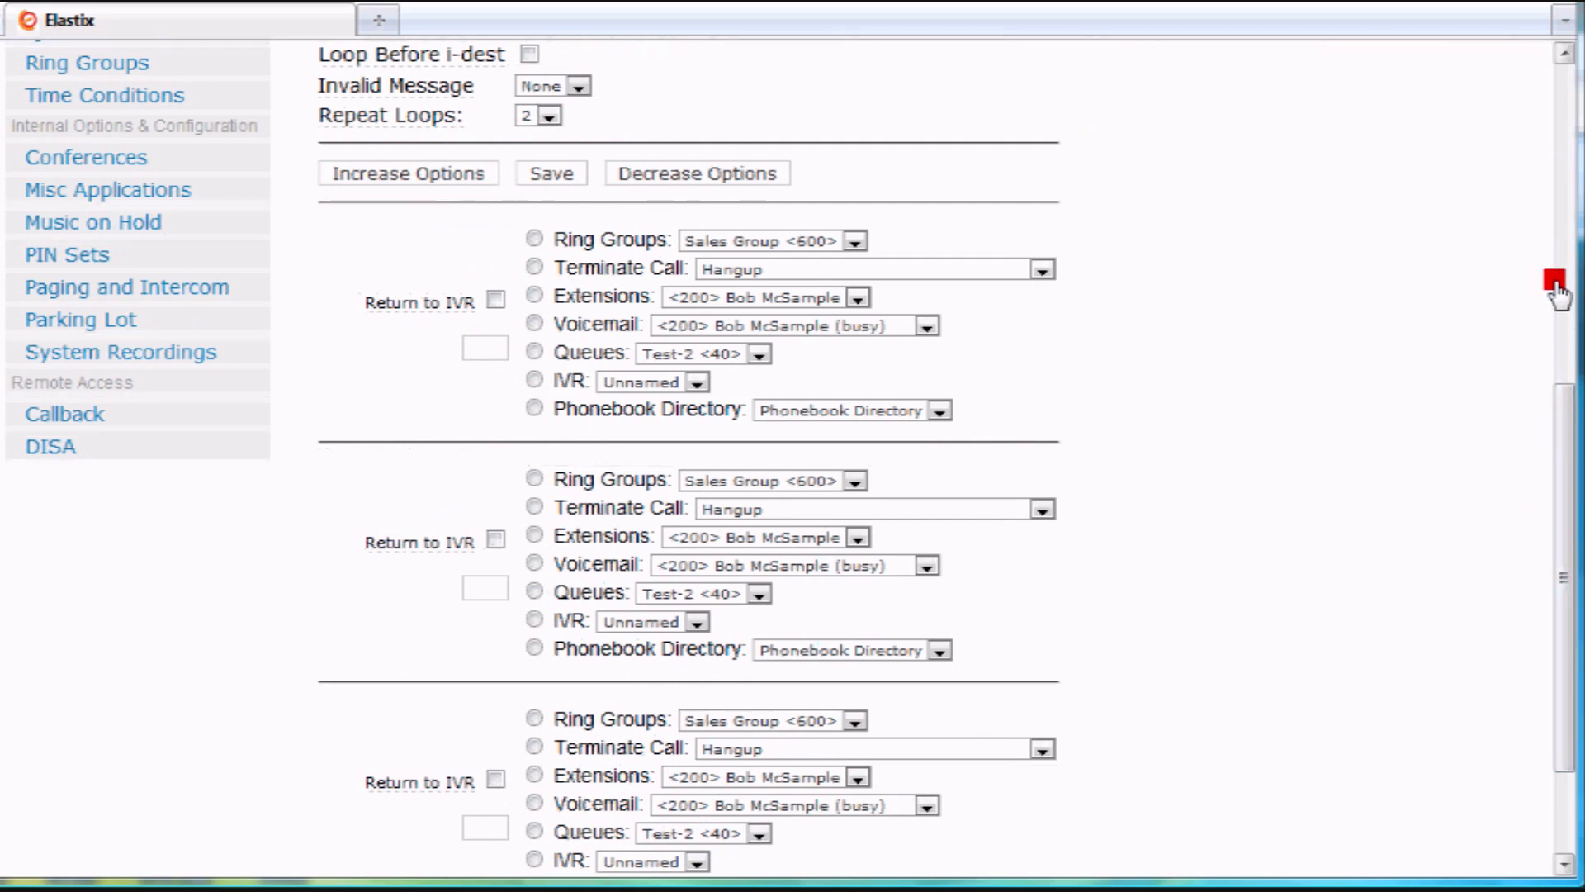
pyautogui.scroll(3)
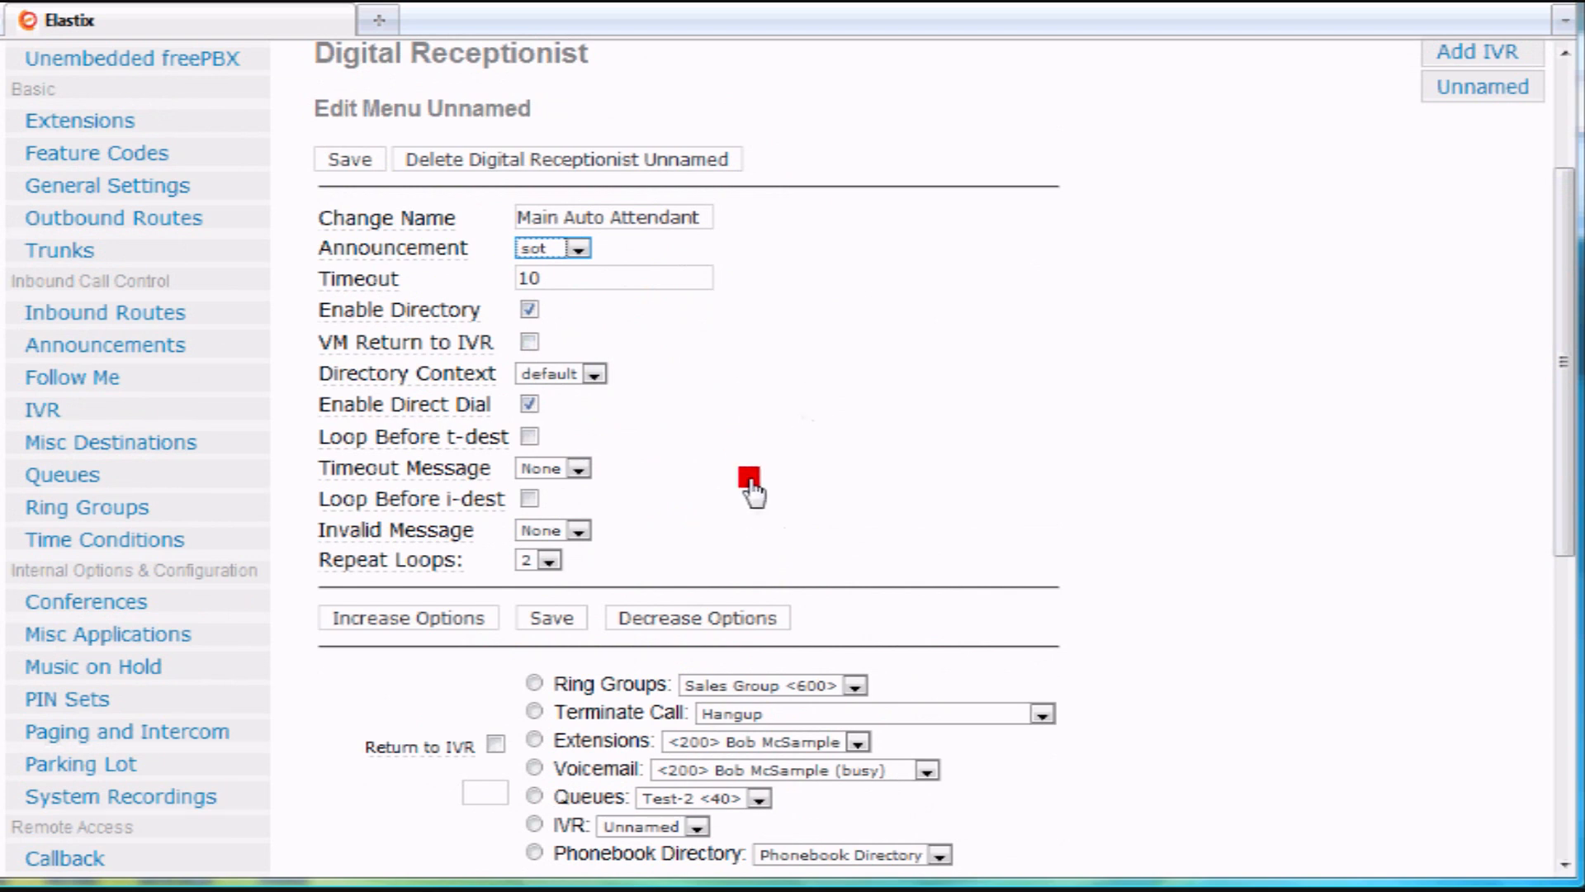
pyautogui.moveTo(381, 436)
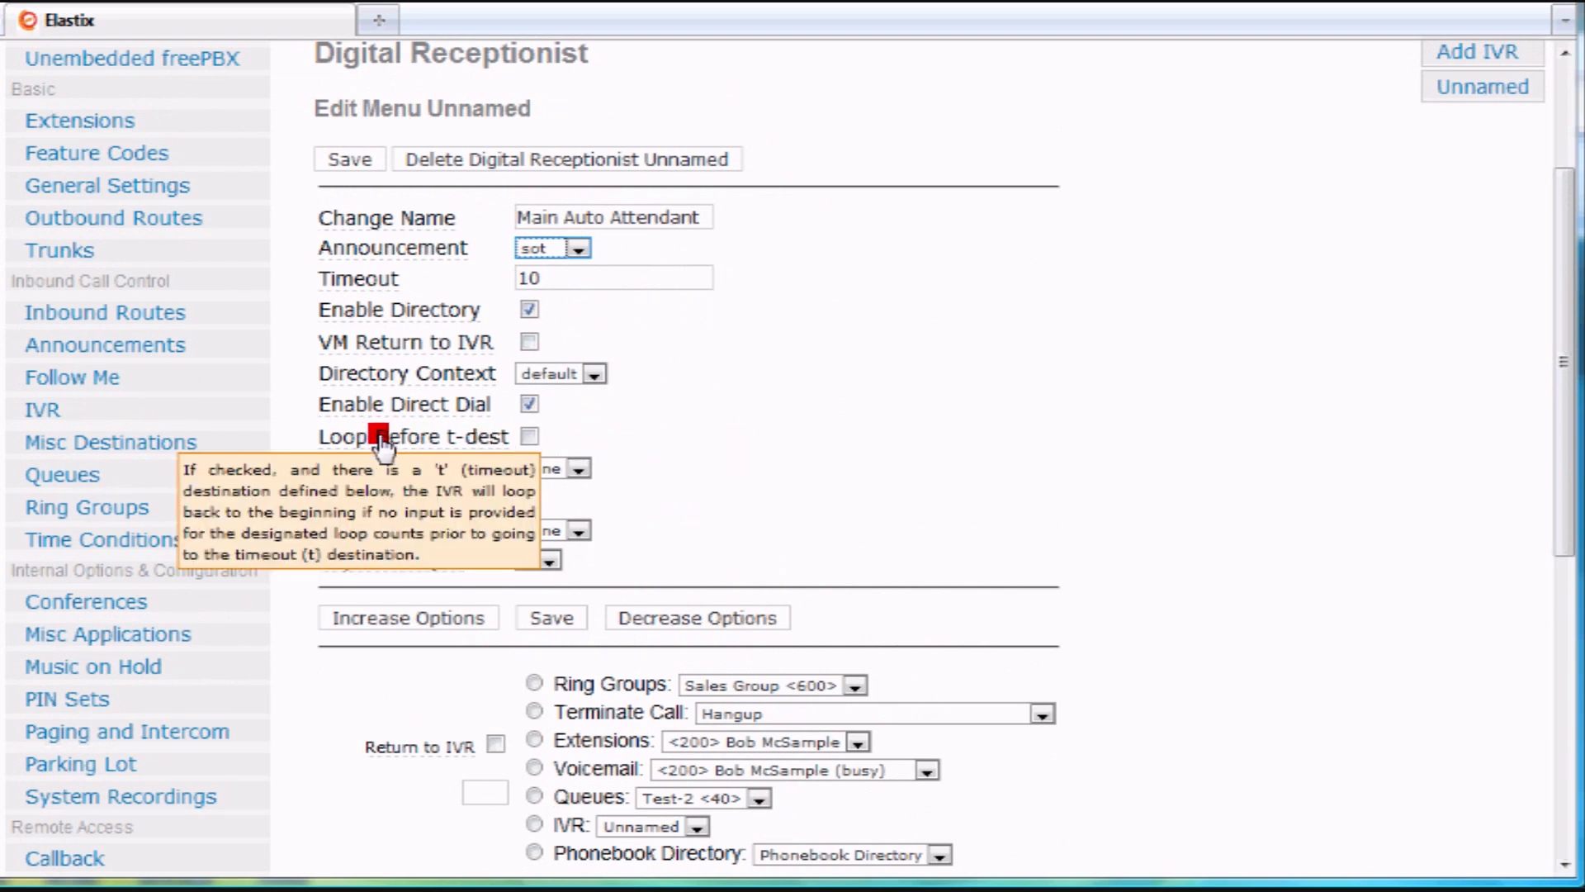
pyautogui.moveTo(428, 449)
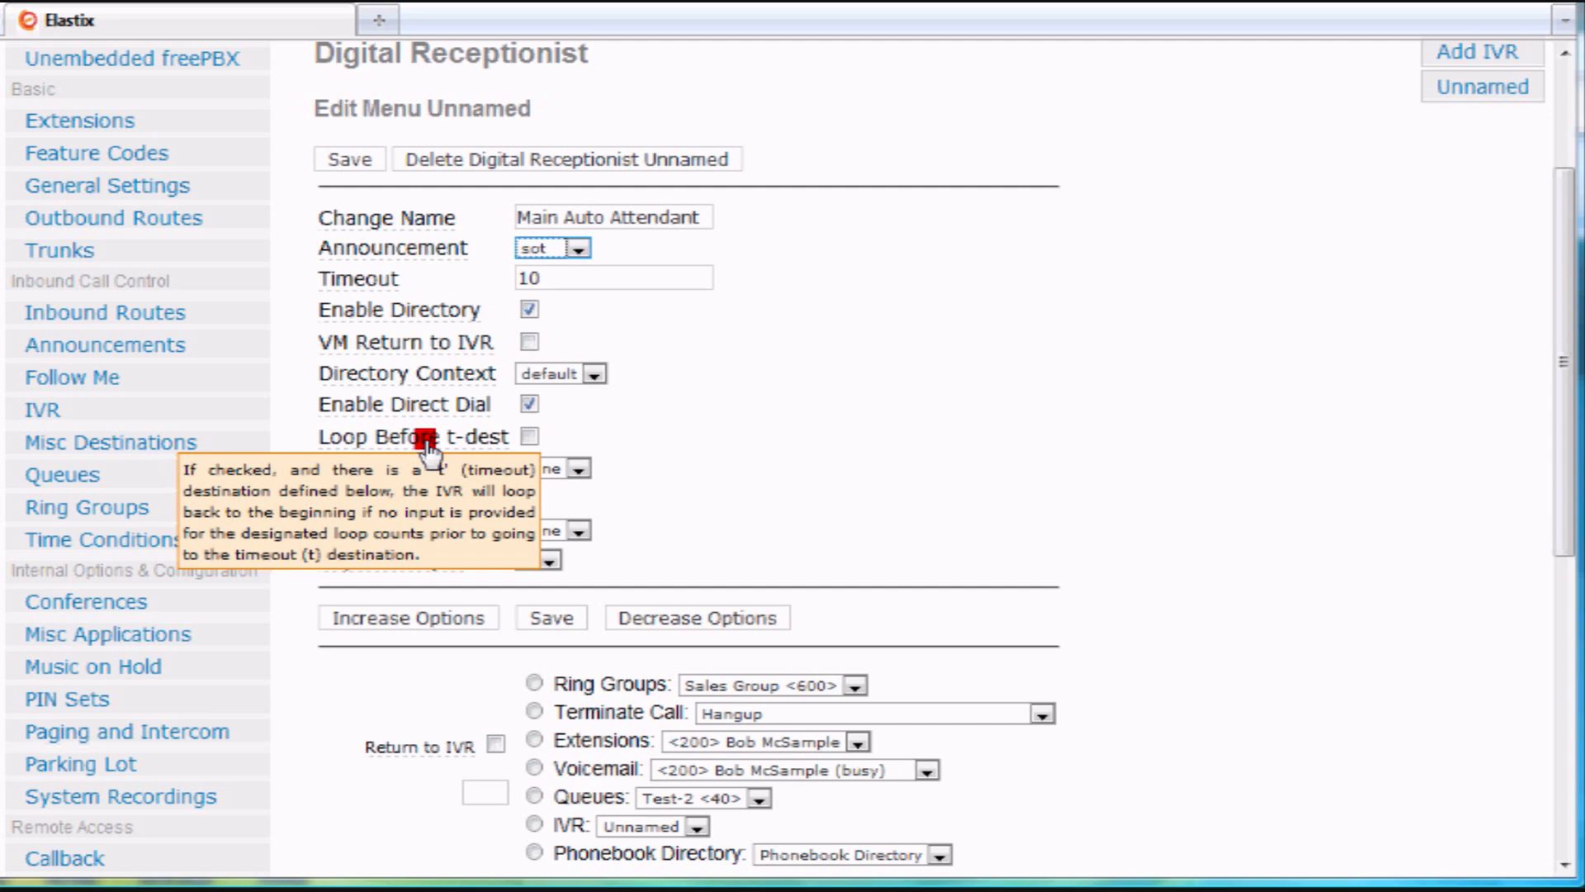
pyautogui.moveTo(666, 444)
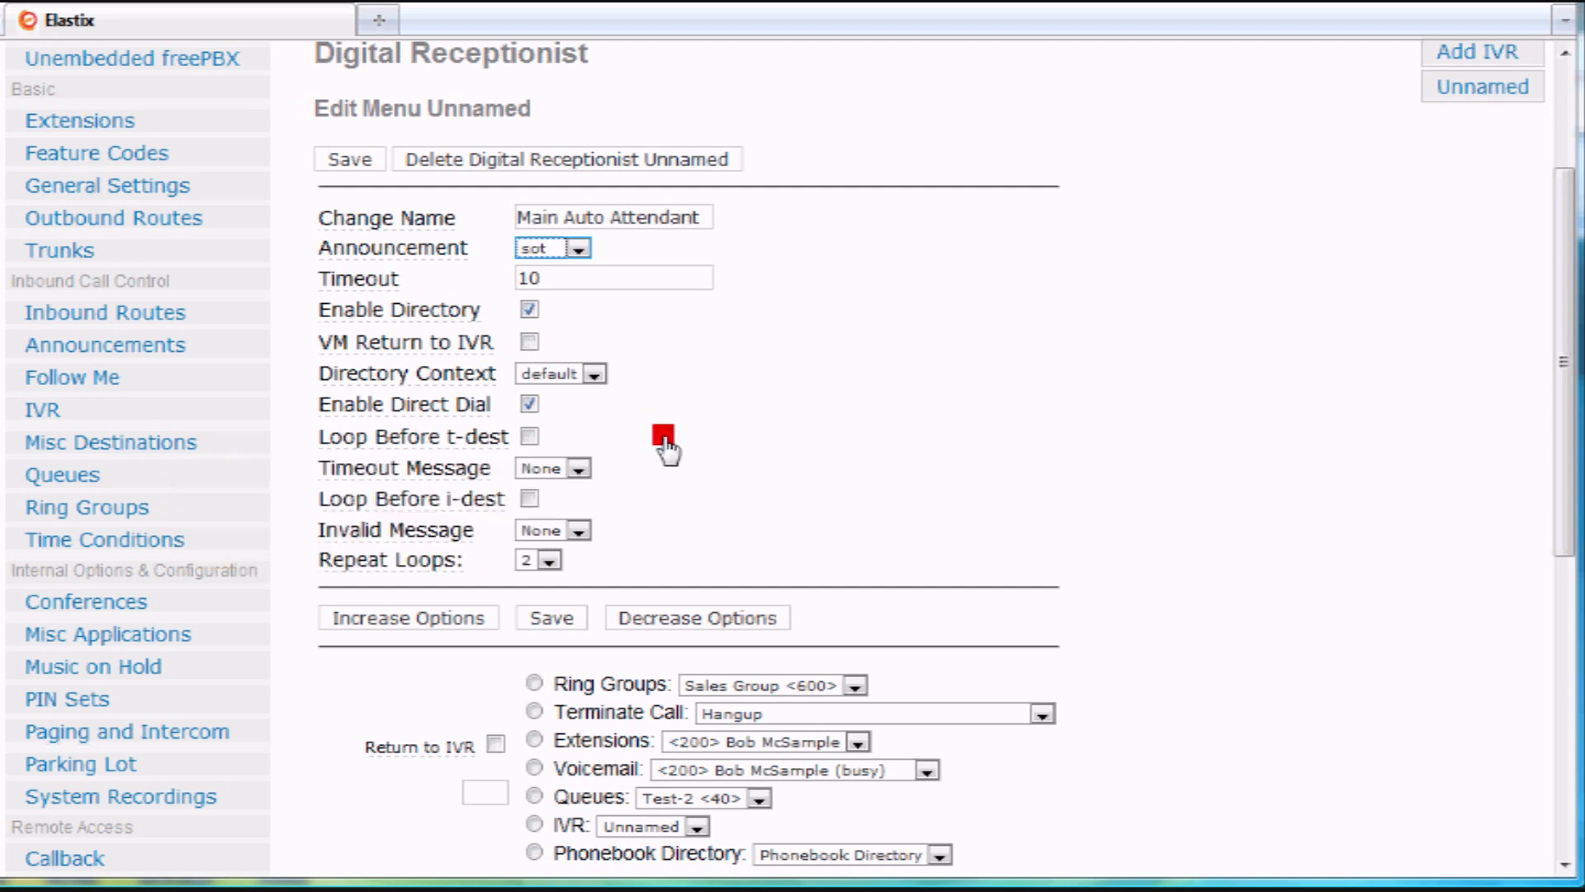
pyautogui.moveTo(436, 559)
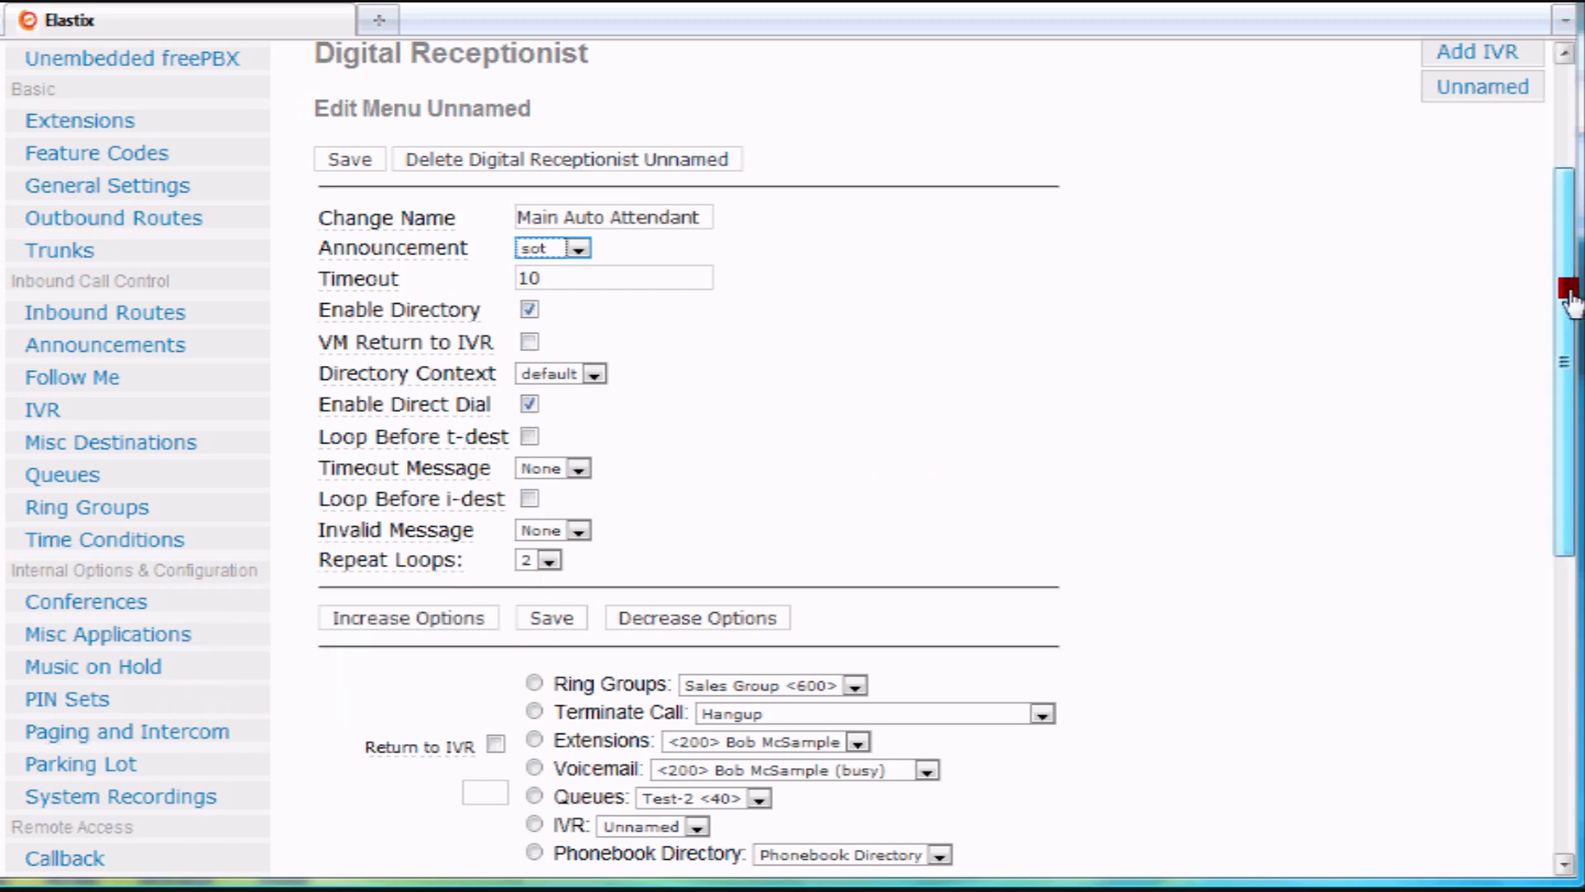
# Enter digits 1, 2, 3 with digit 1 to ring group Sales Group <600> and digit 2 to Terminate Call.
pyautogui.scroll(-3)
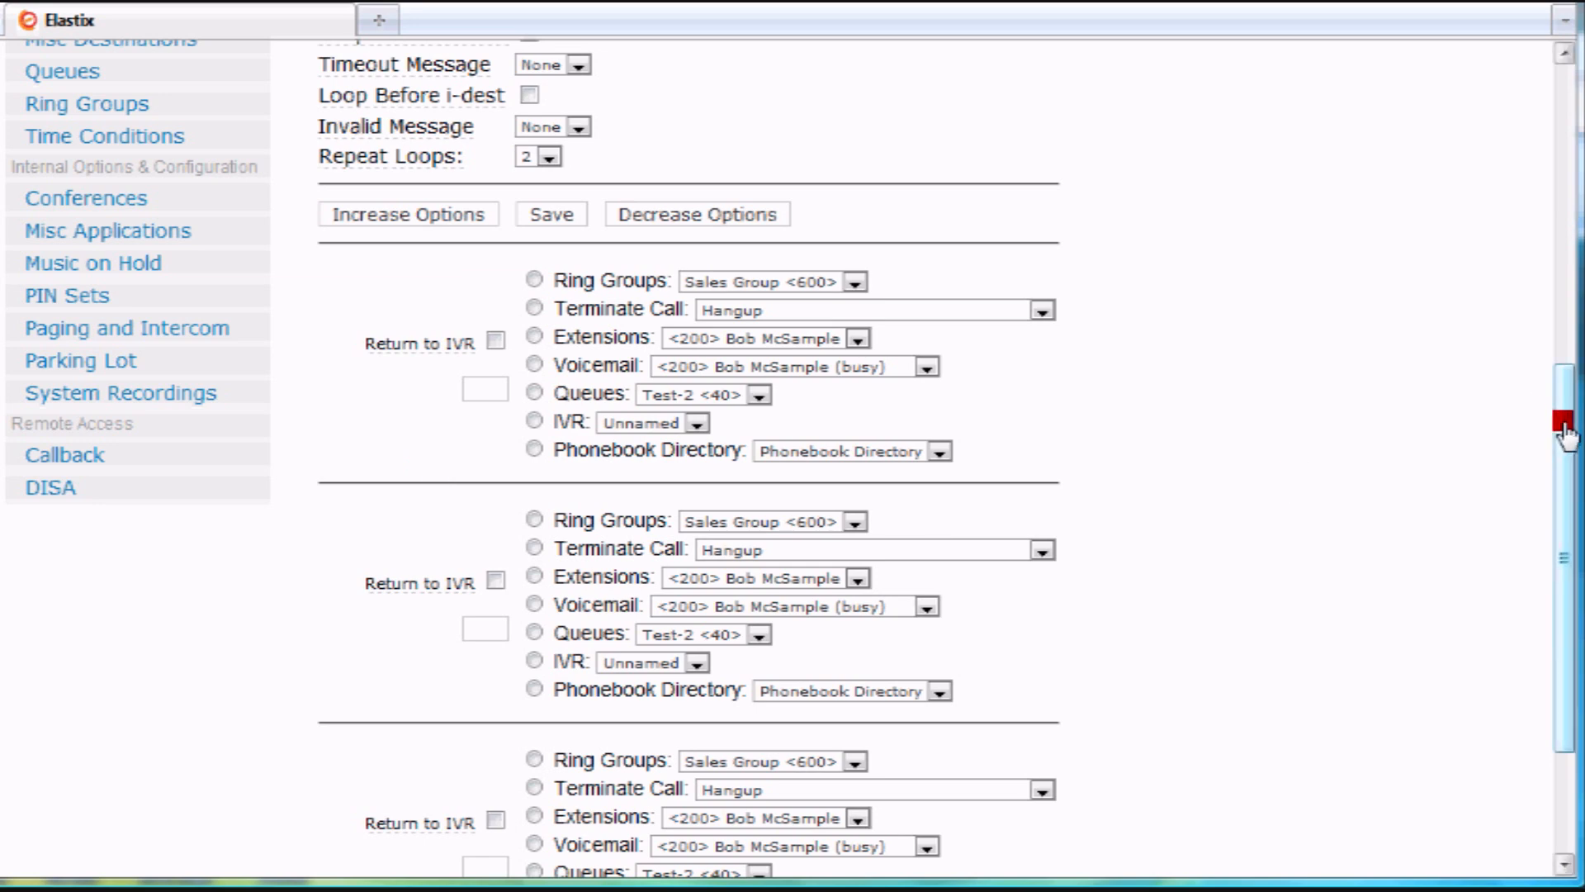
pyautogui.scroll(-3)
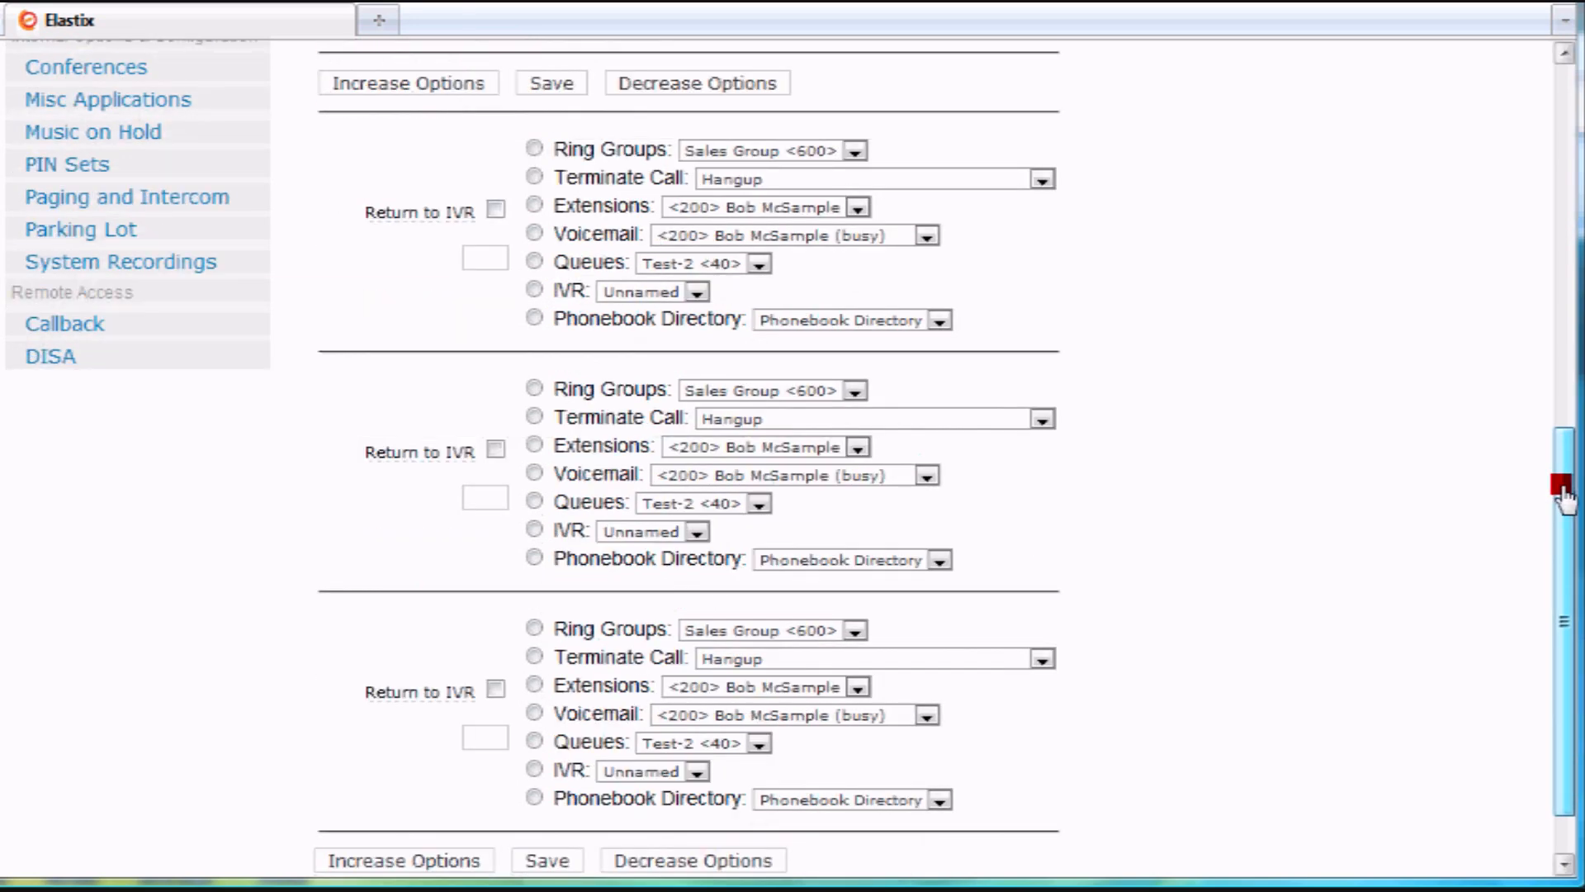
pyautogui.scroll(3)
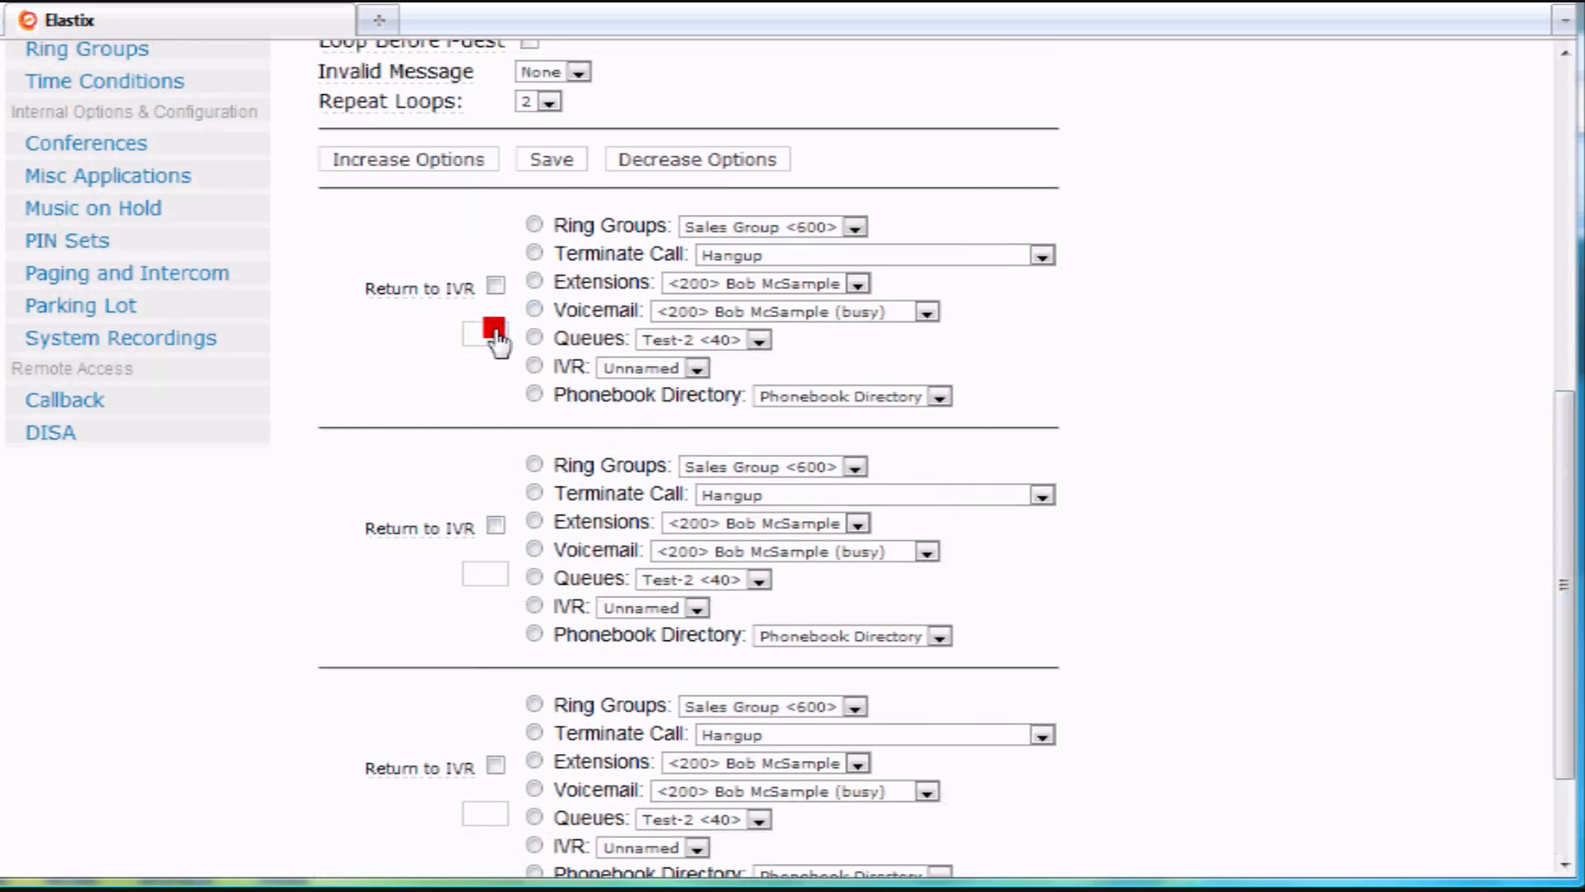
pyautogui.click(489, 336)
pyautogui.write('1')
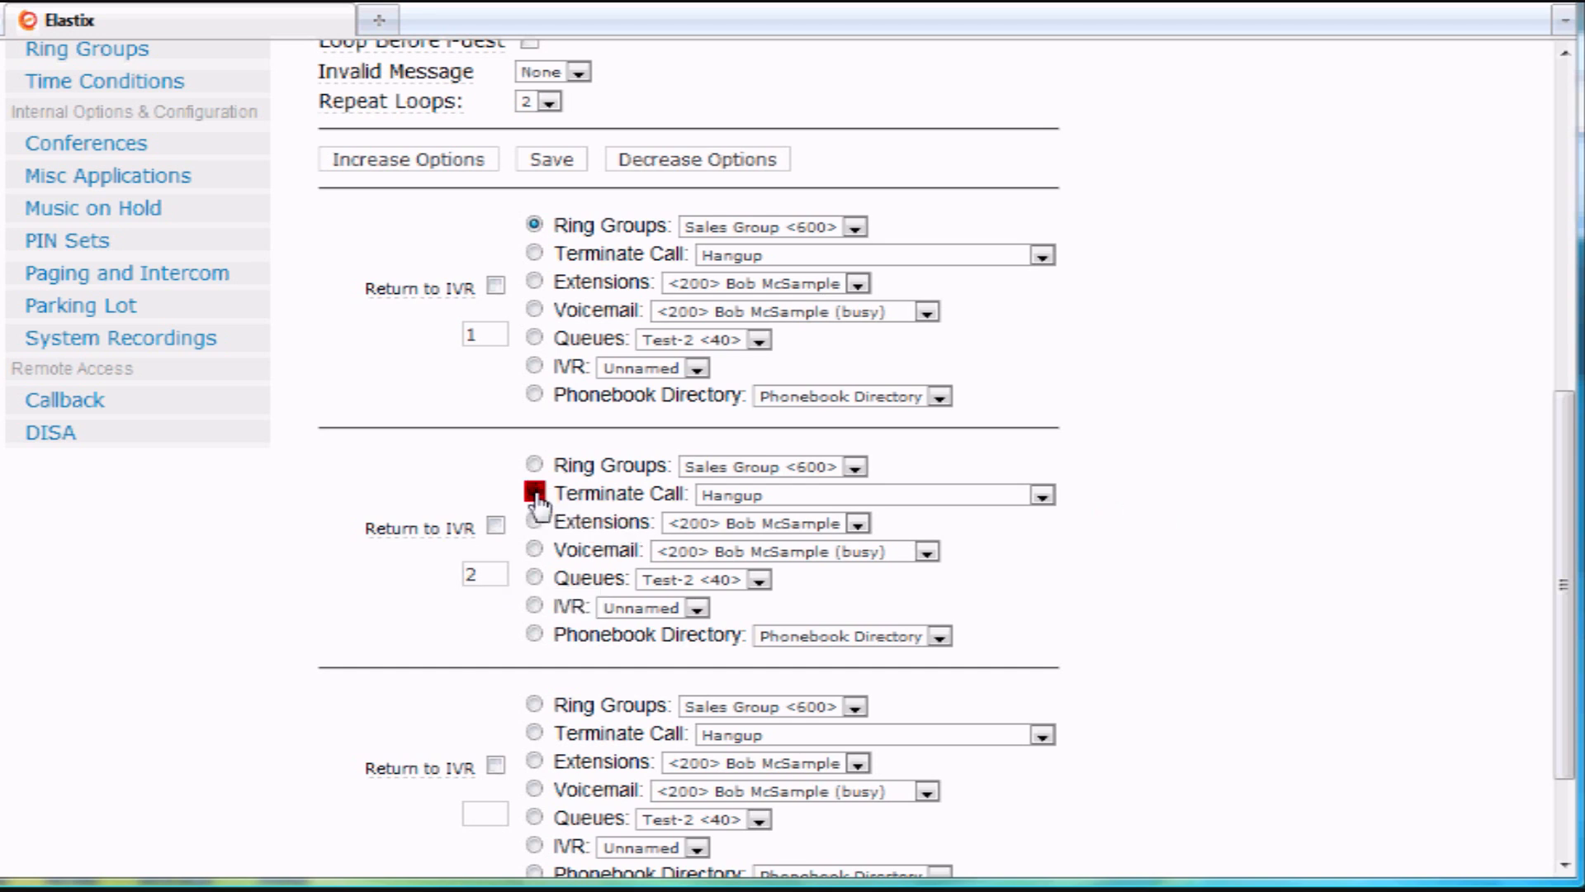
pyautogui.scroll(-3)
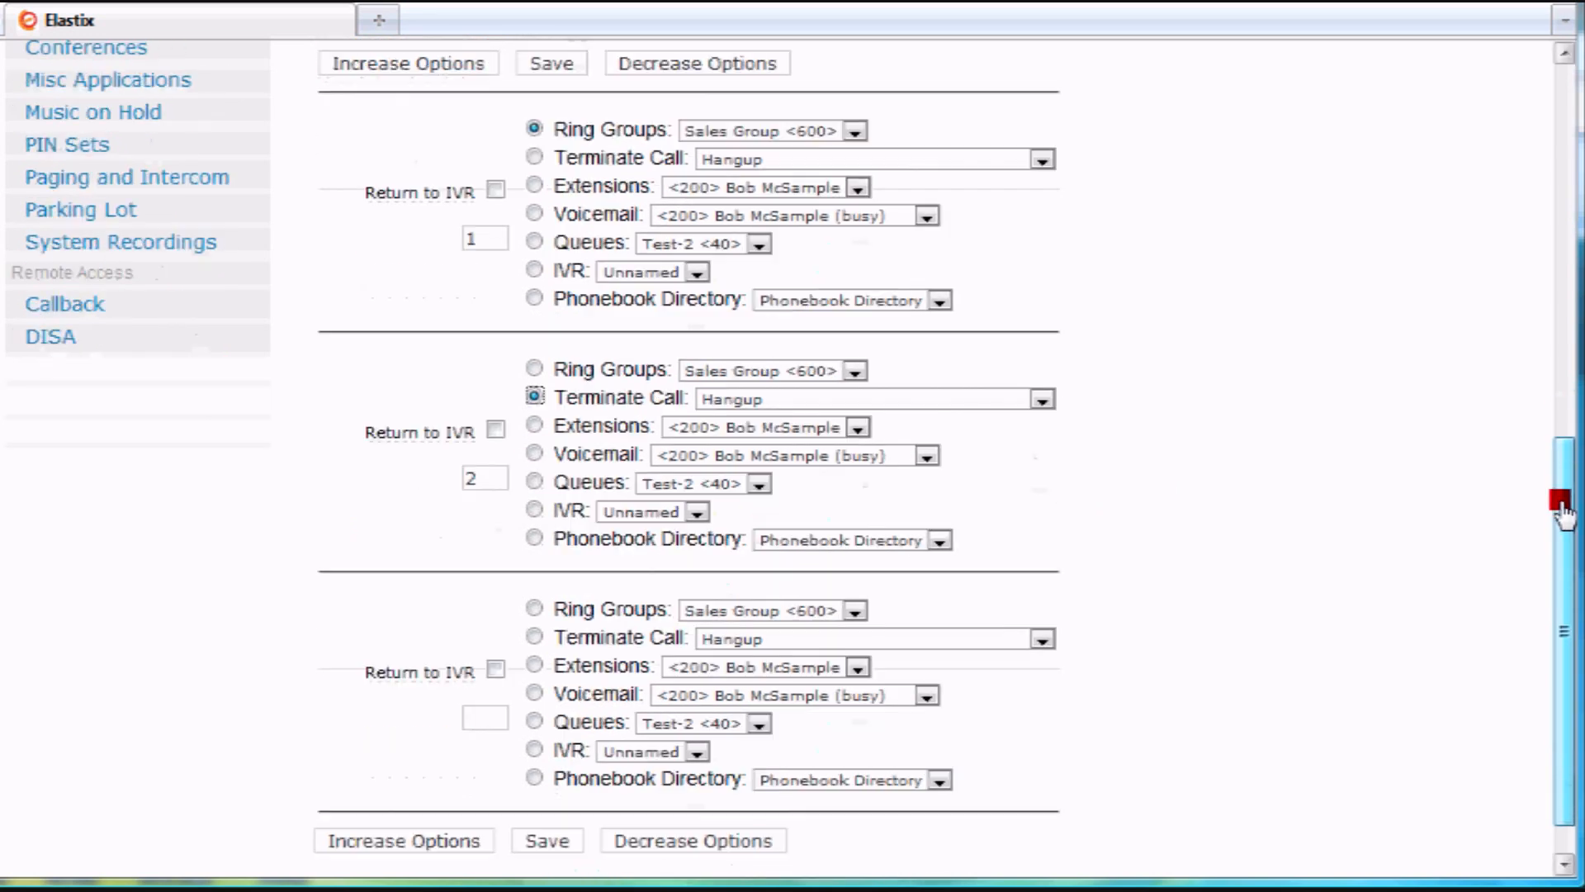
pyautogui.scroll(-3)
pyautogui.write('3')
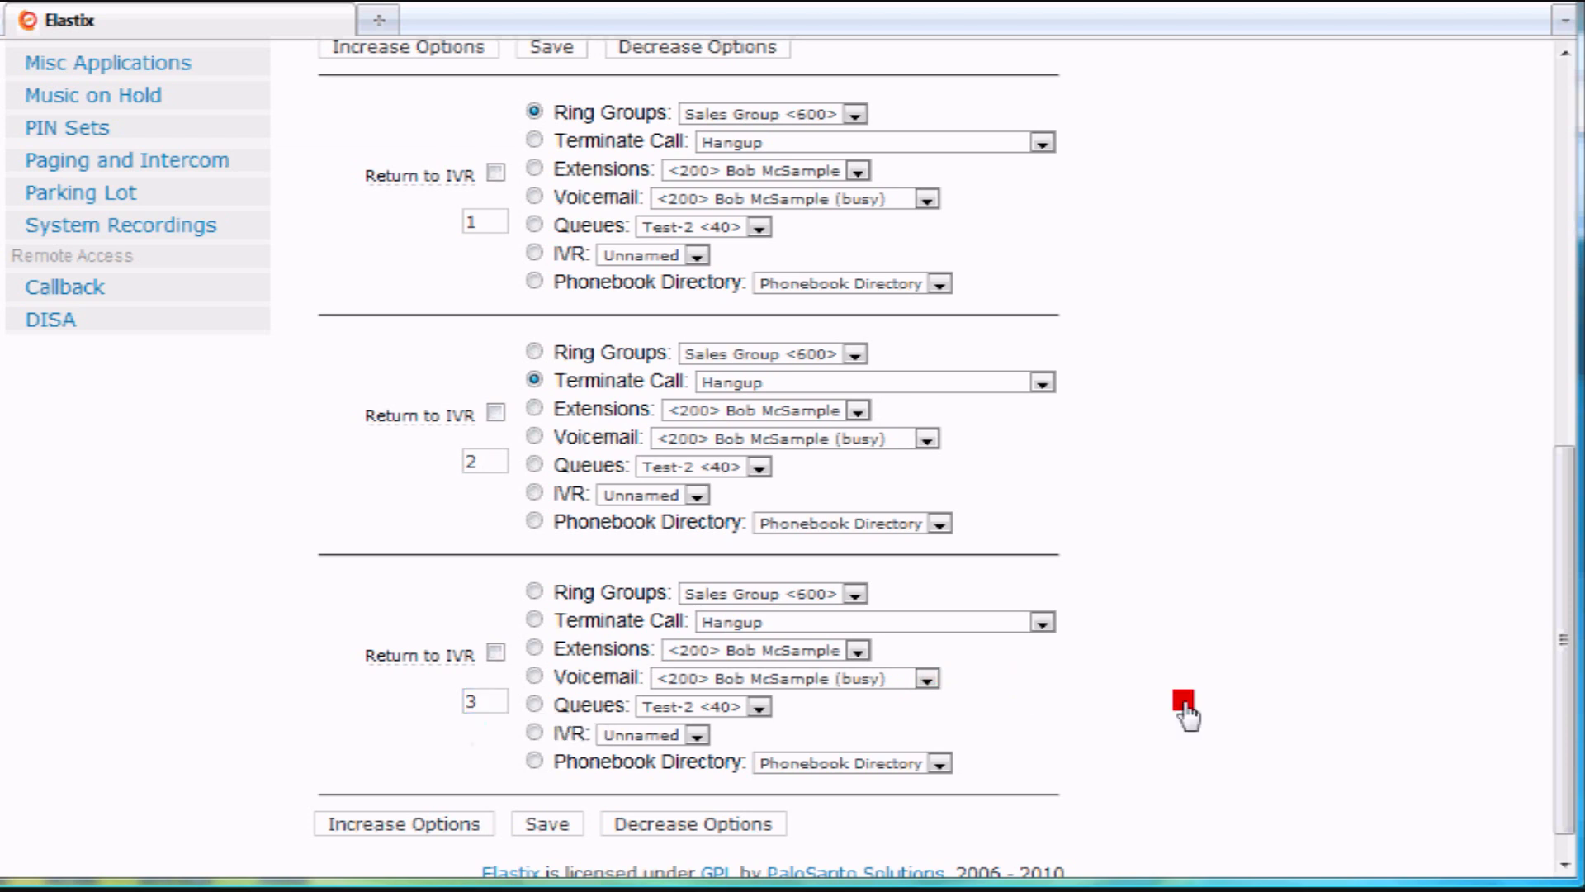
# Route digit 3 to the Test-2 <40> queue.
pyautogui.click(761, 705)
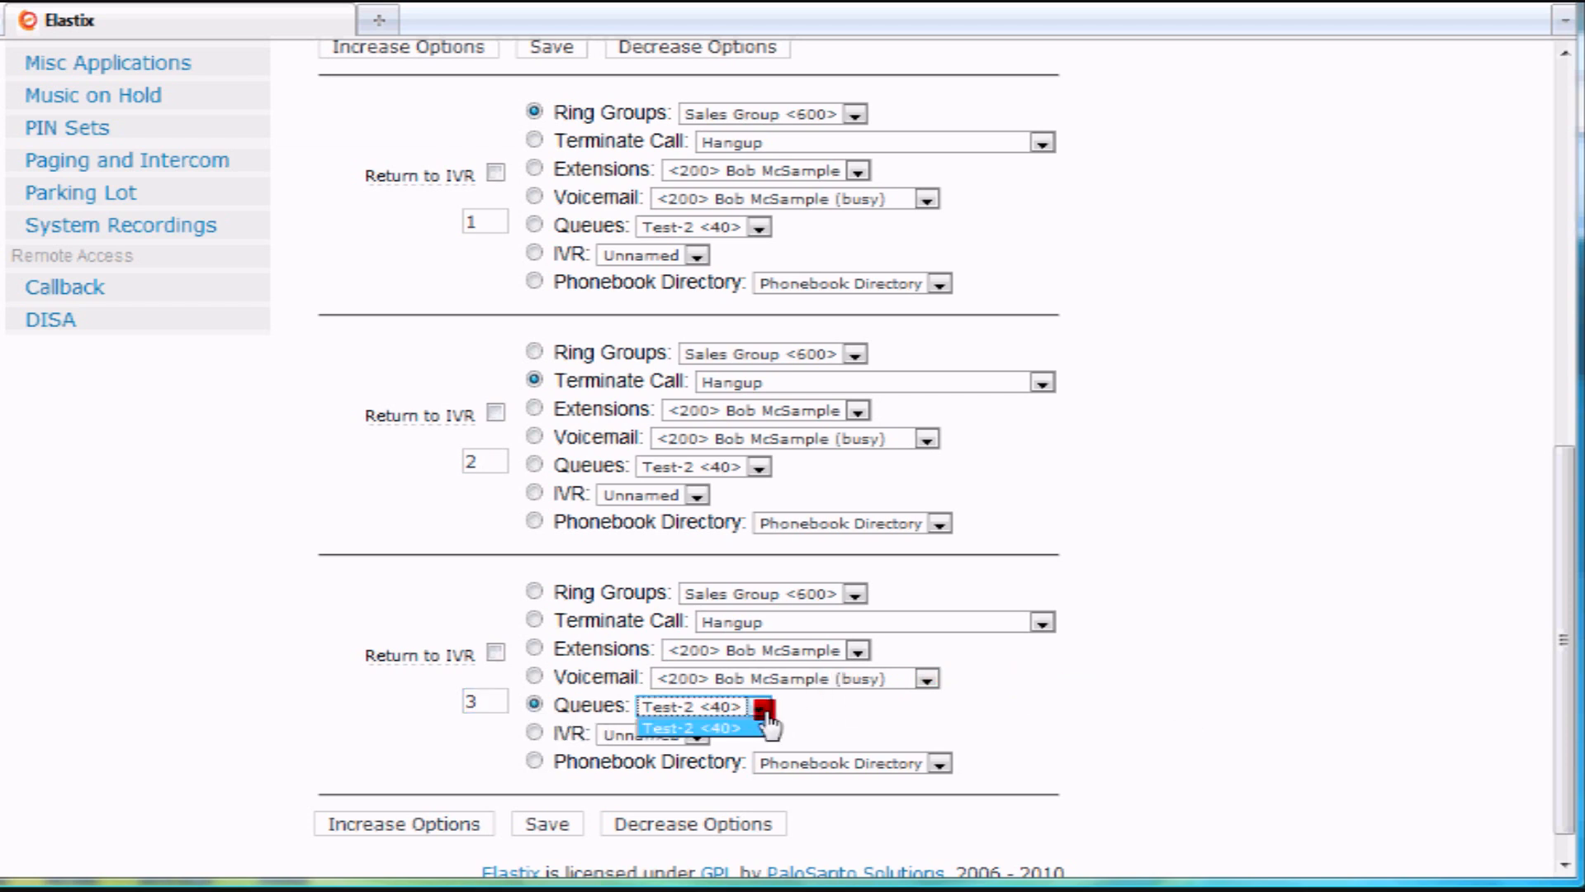
pyautogui.click(718, 705)
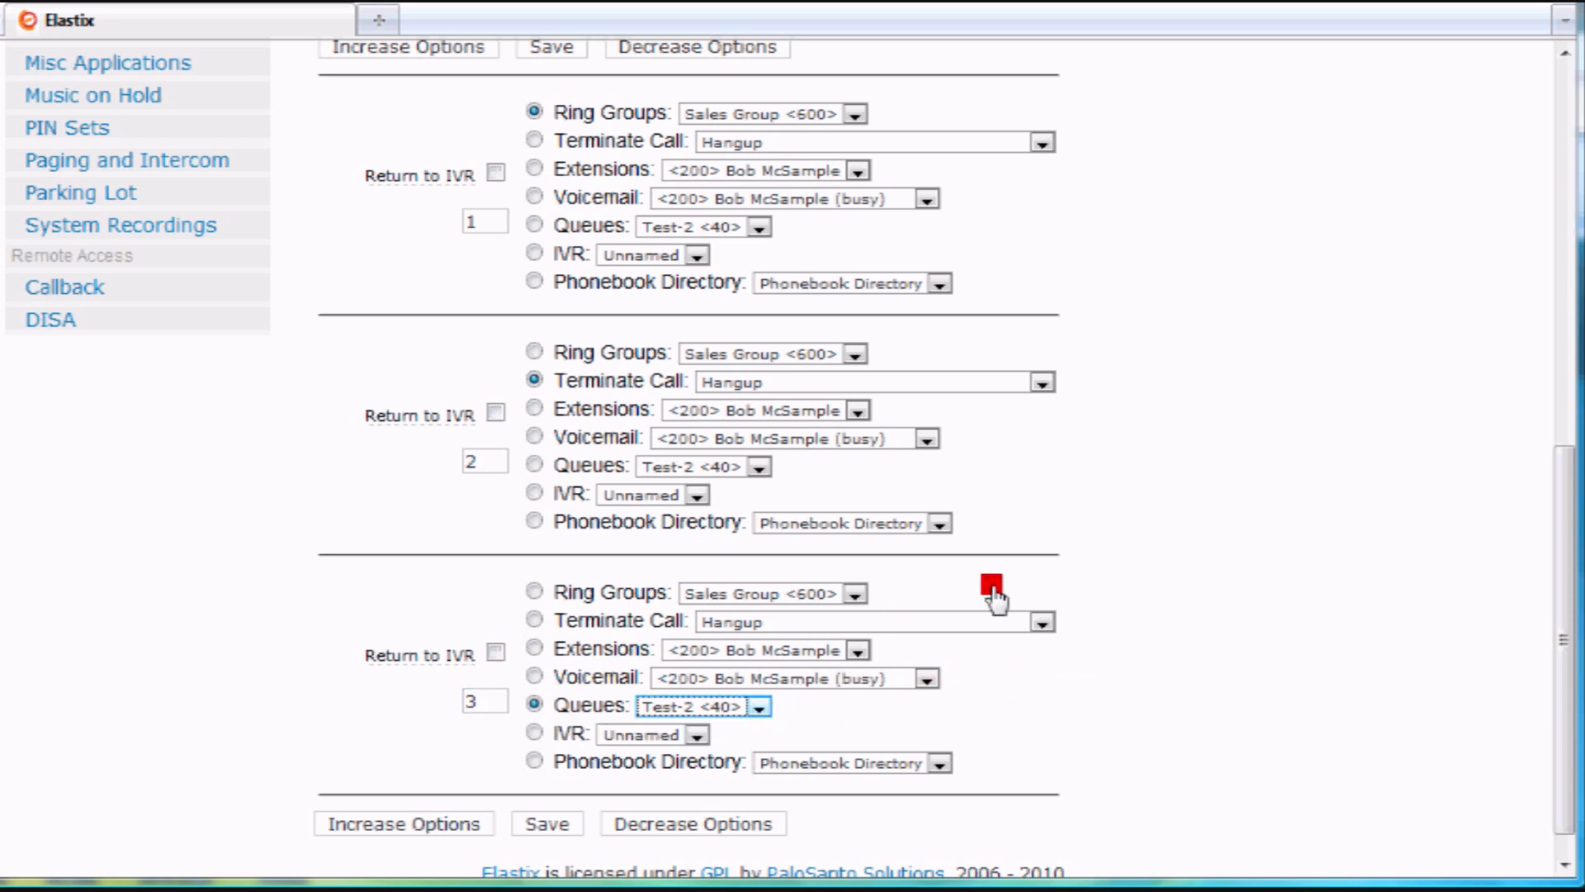
pyautogui.scroll(-3)
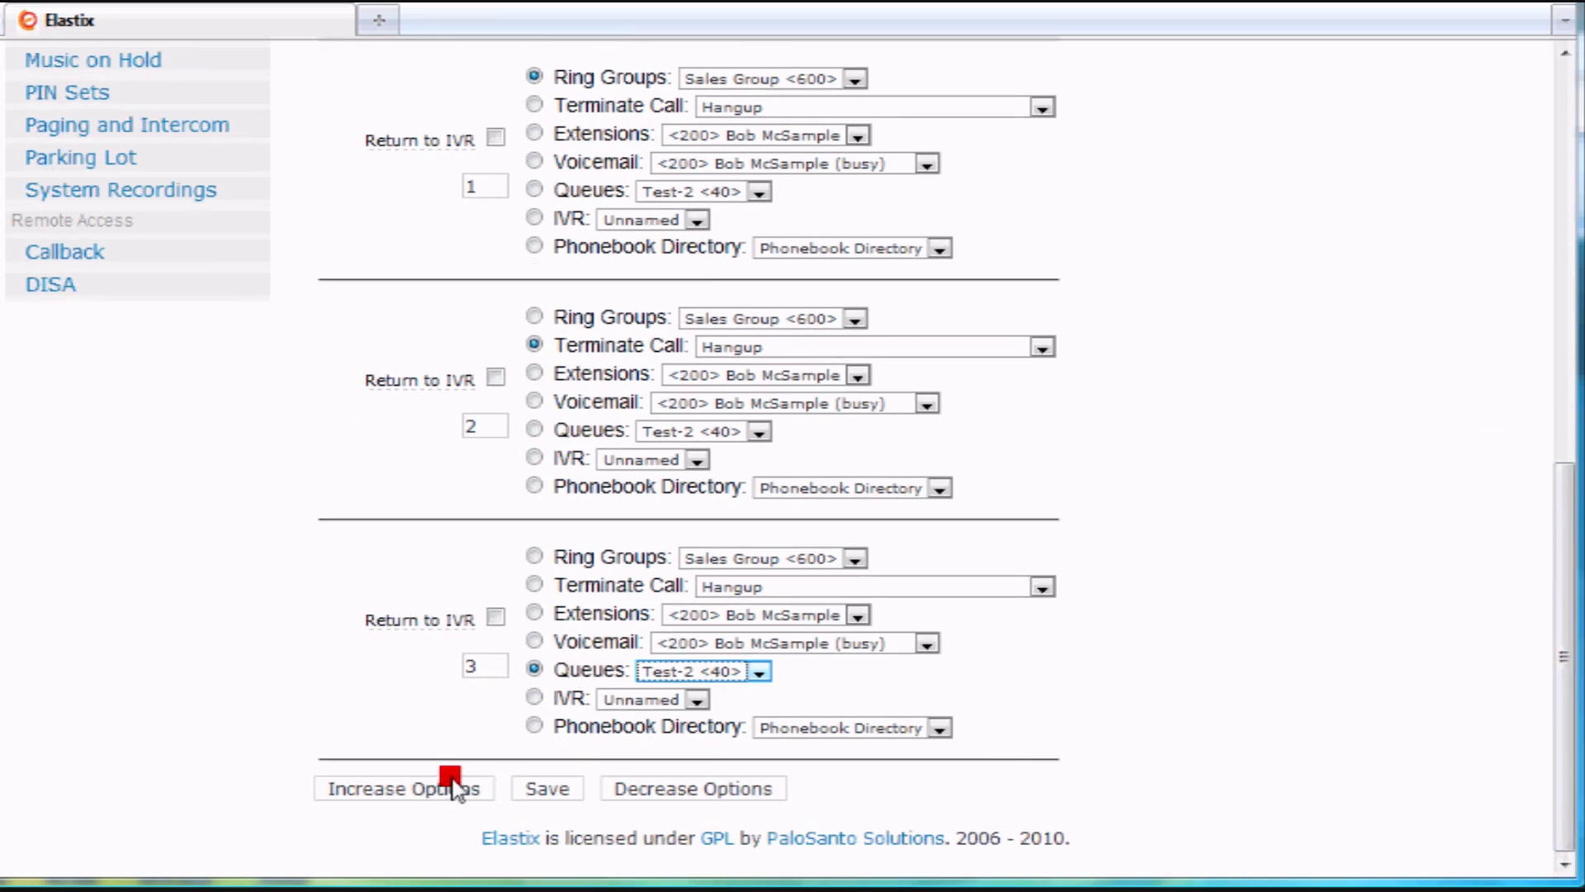
# Add a fourth option with digit 't' routed to ring group Sales Group <600>.
pyautogui.click(402, 787)
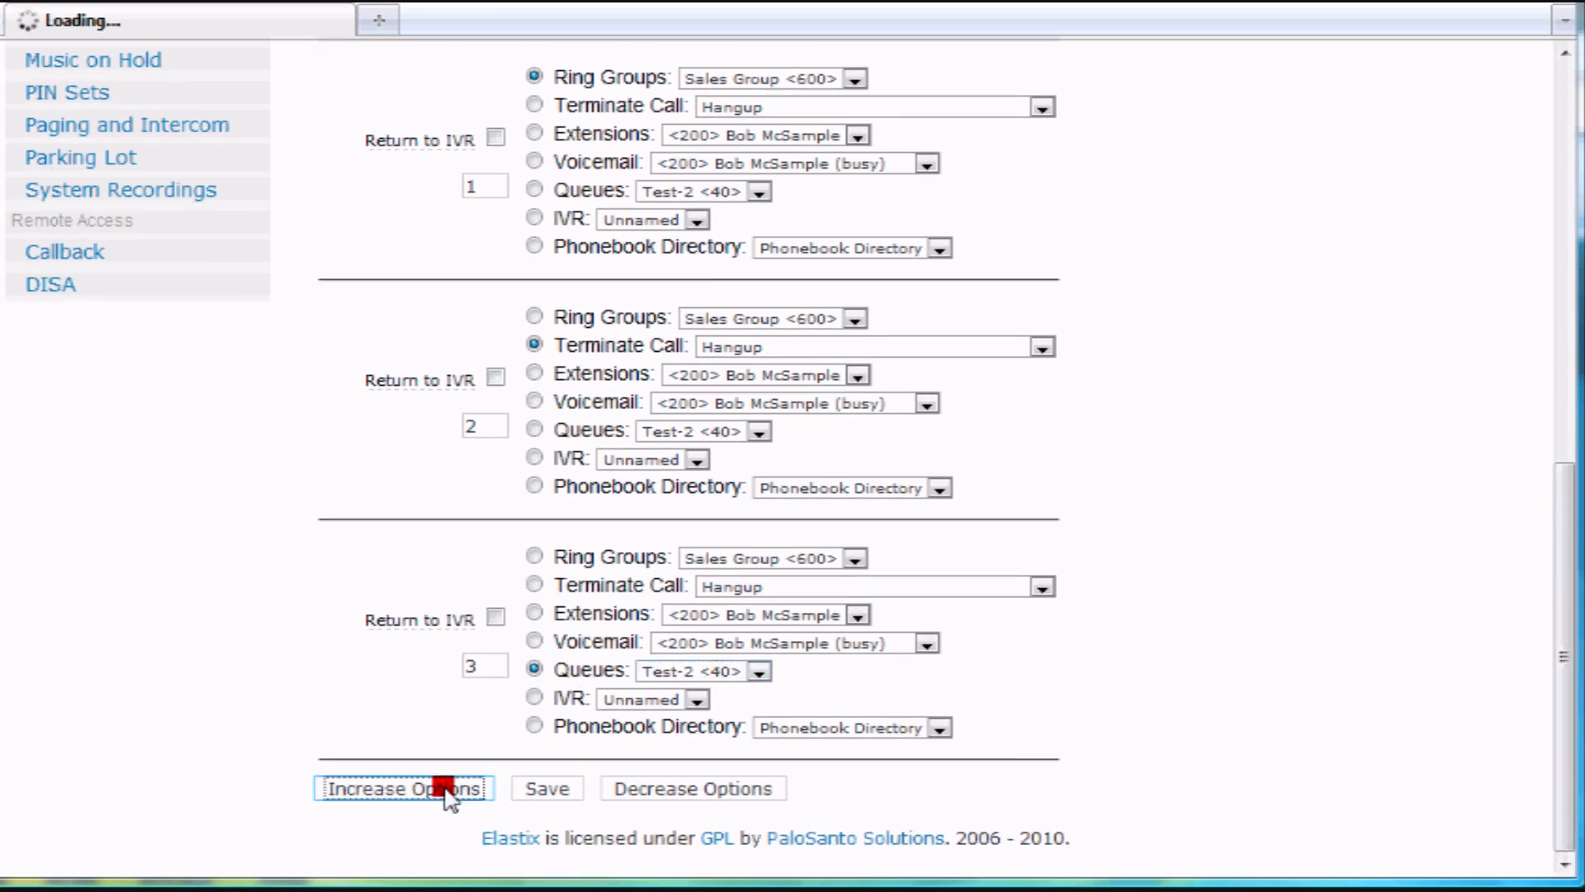
pyautogui.click(403, 788)
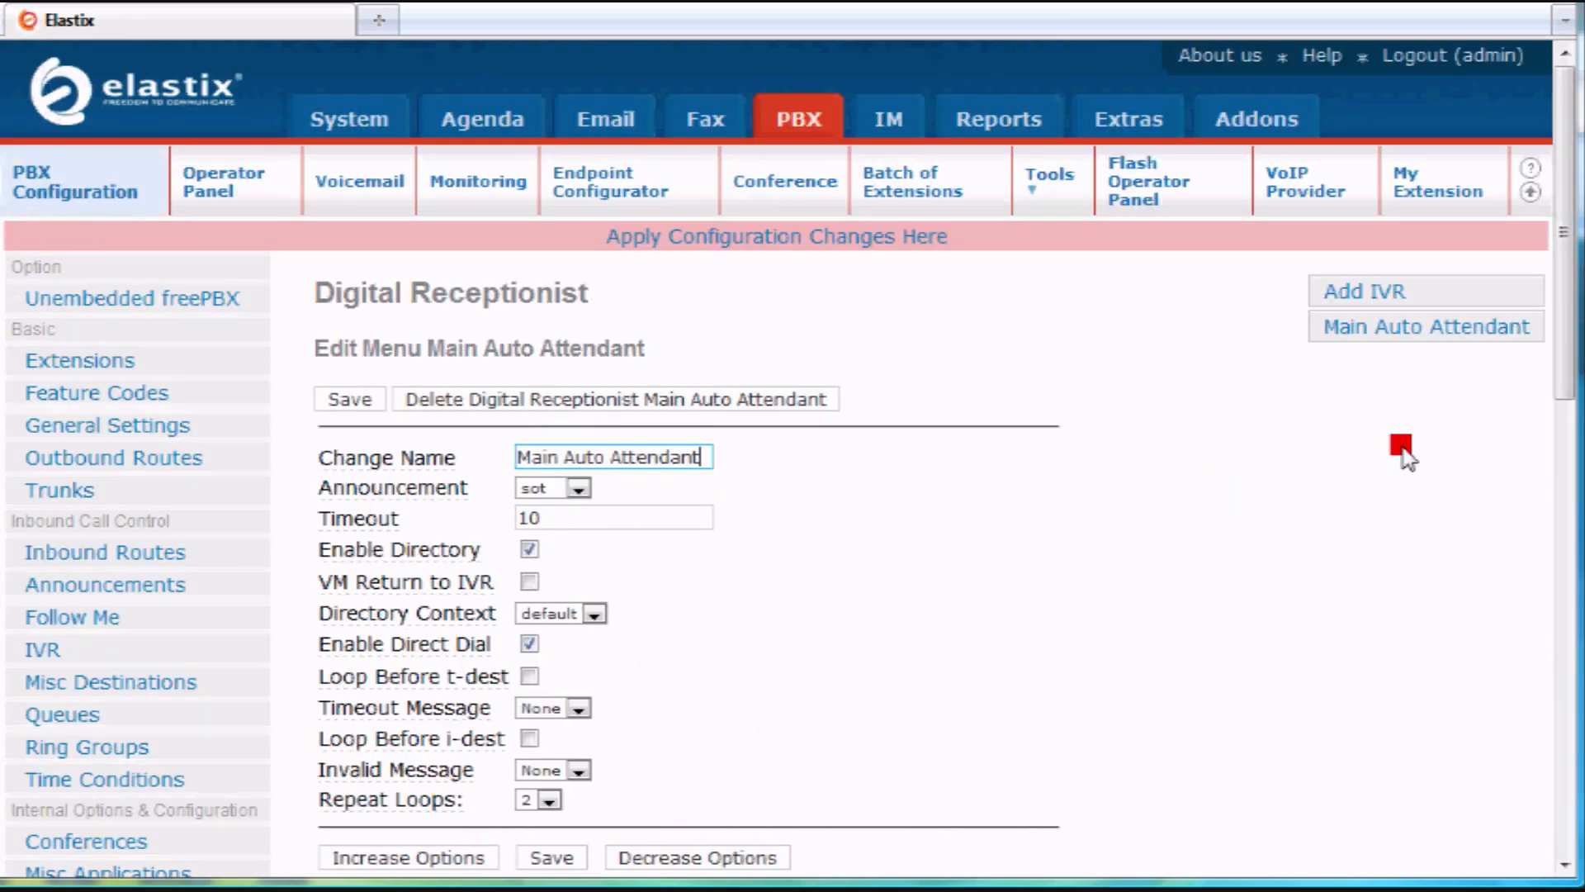
pyautogui.scroll(-3)
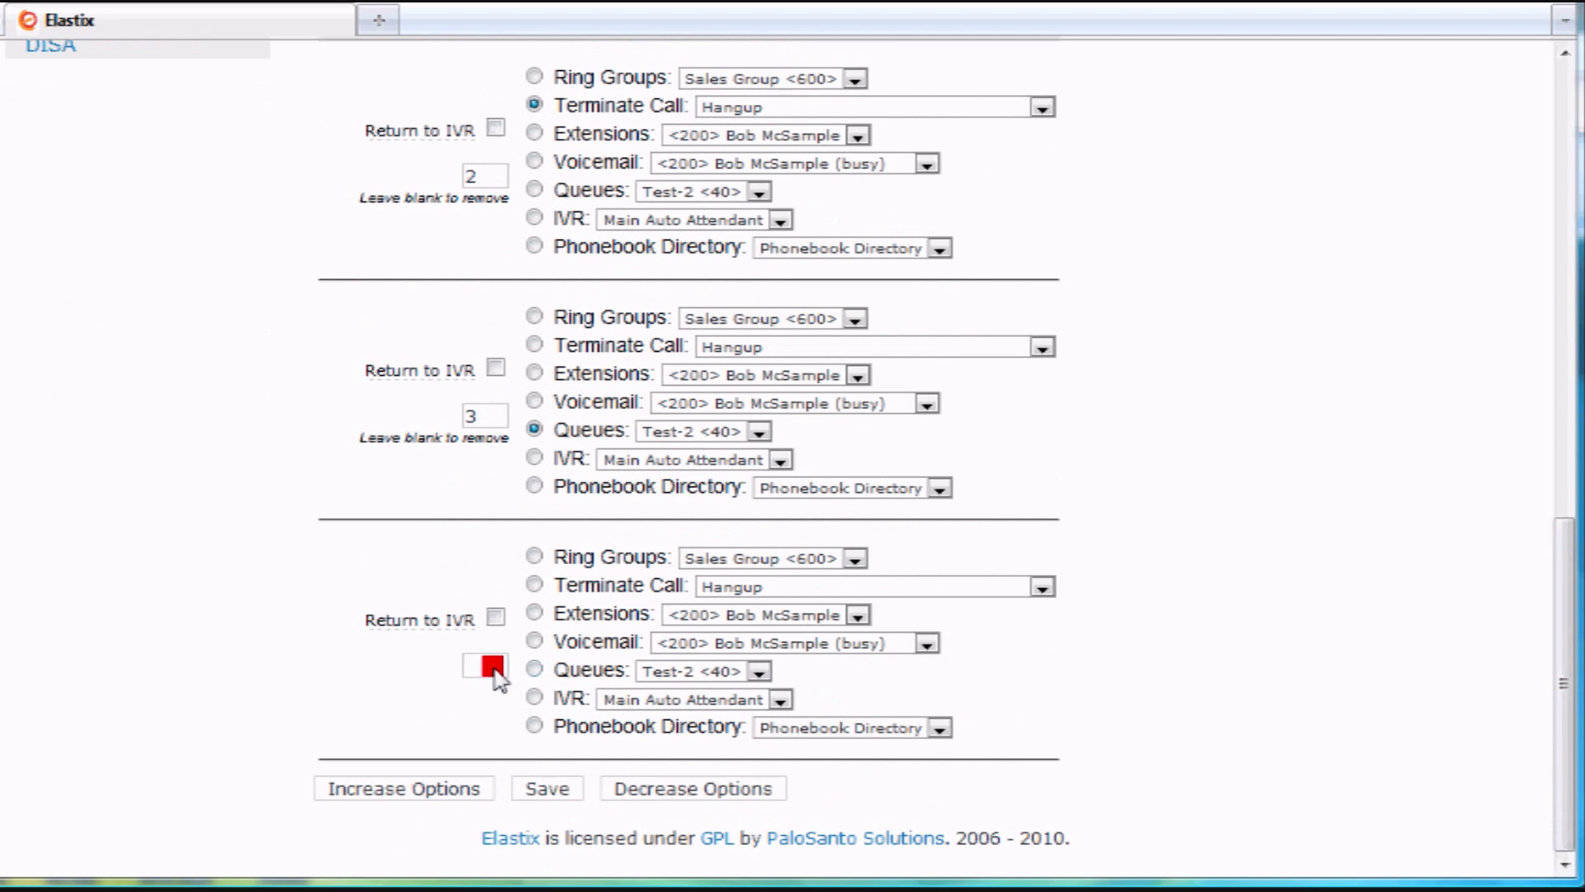
pyautogui.write('t')
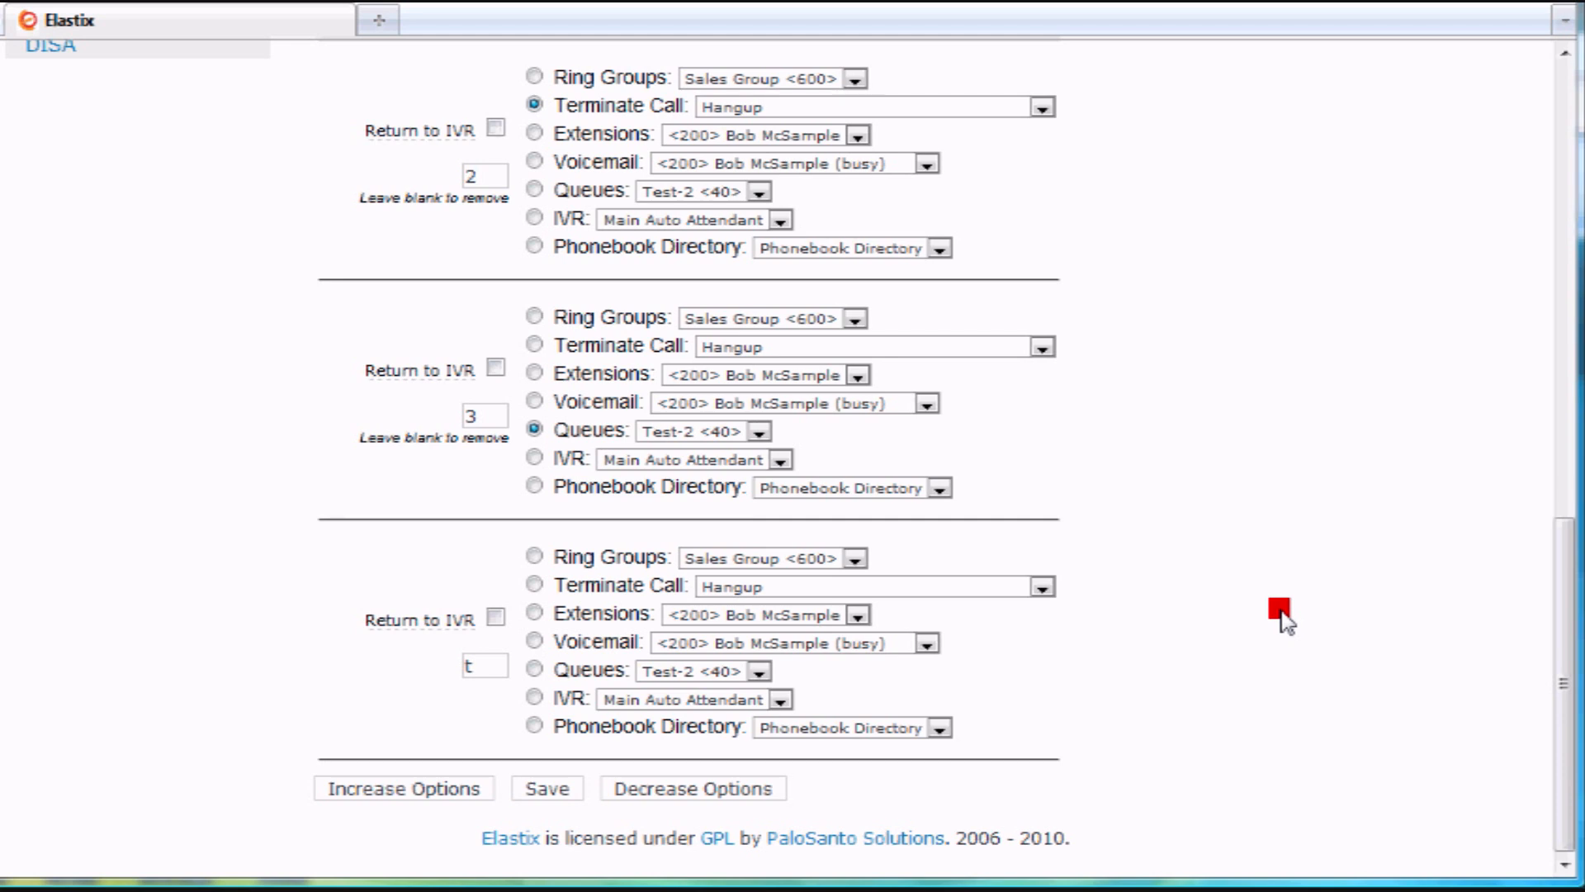
pyautogui.moveTo(709, 591)
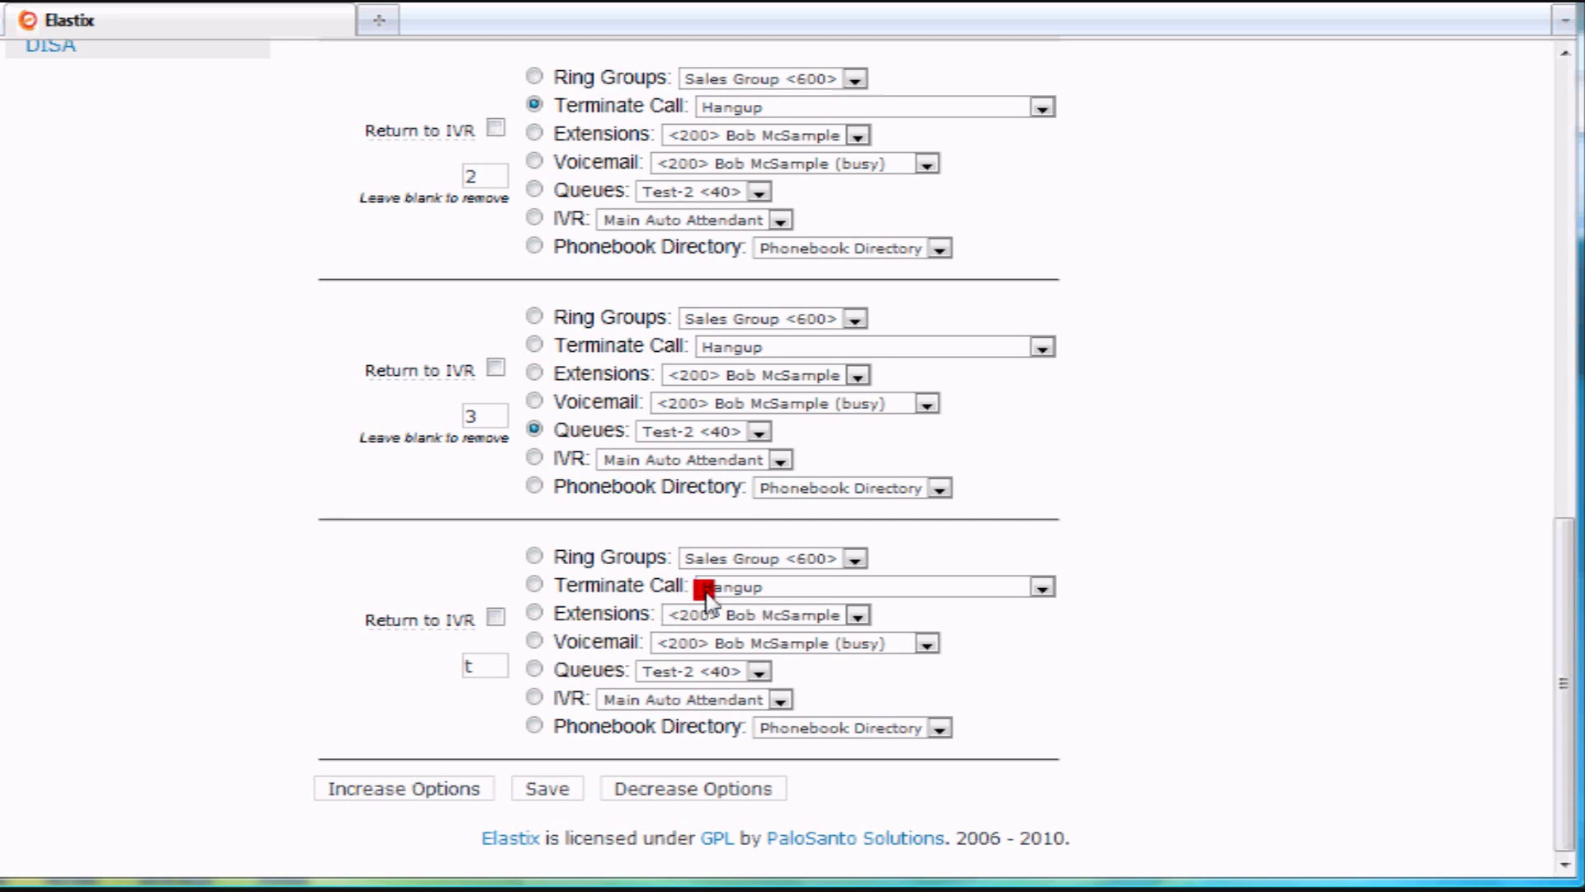
pyautogui.moveTo(1105, 665)
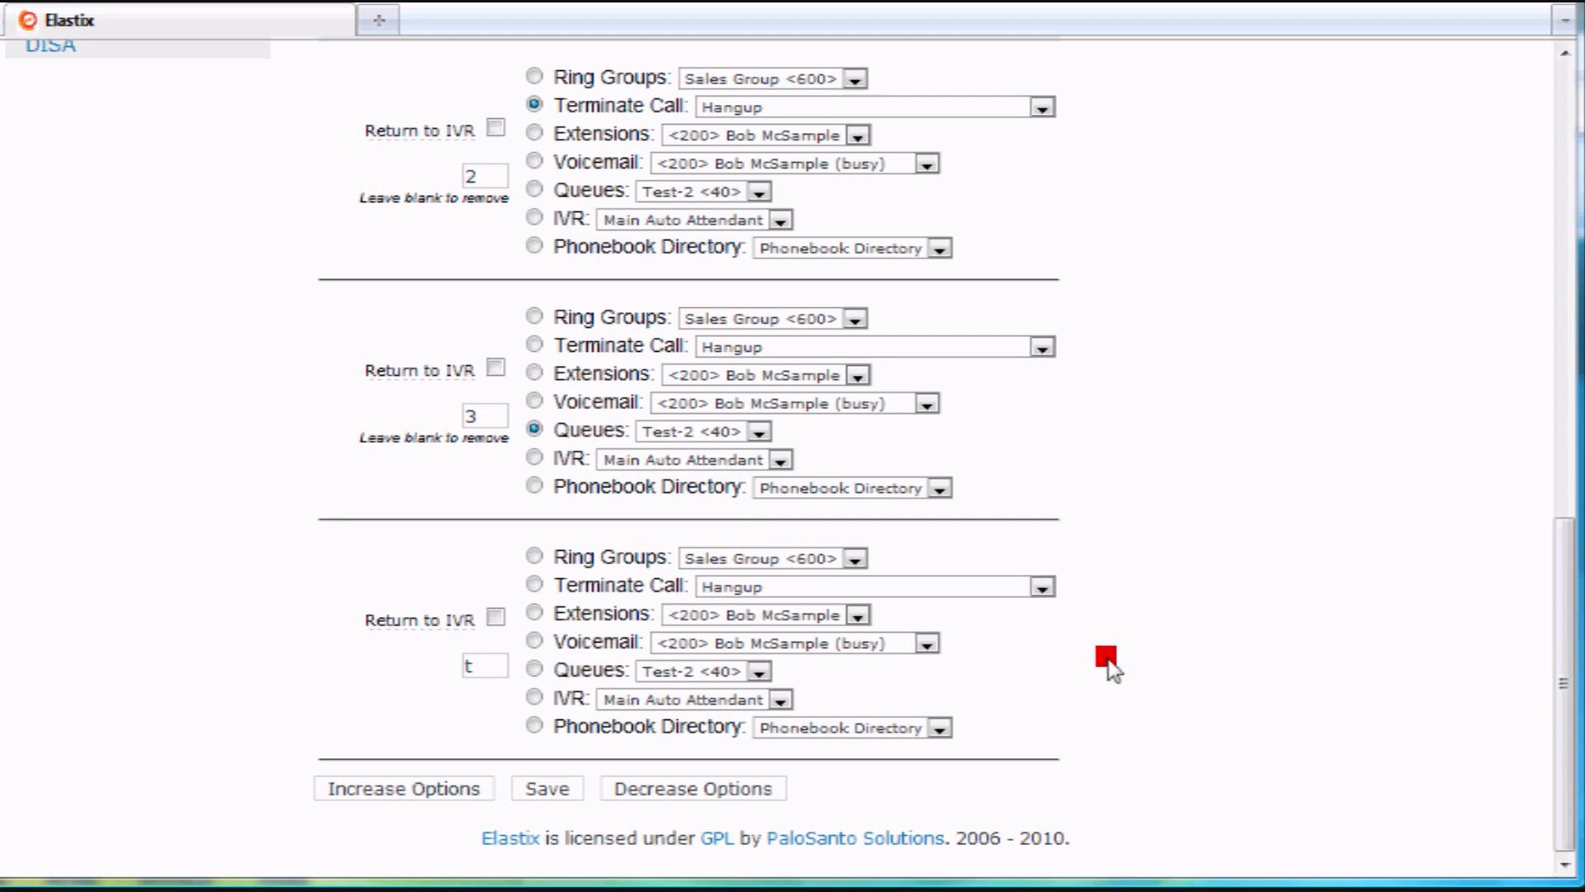
pyautogui.moveTo(525, 692)
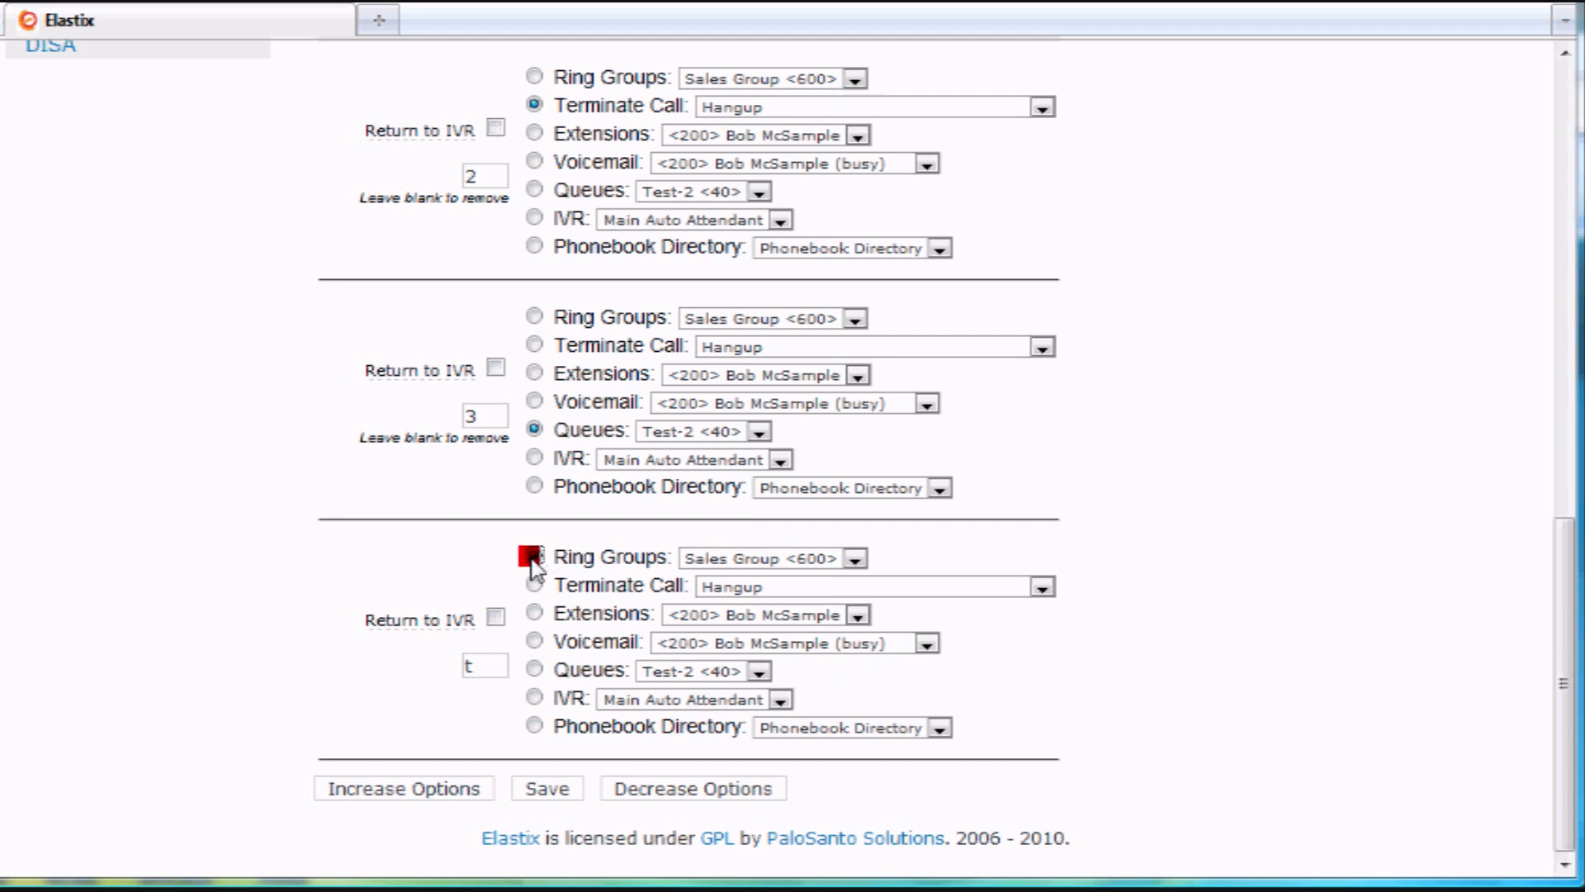
pyautogui.scroll(3)
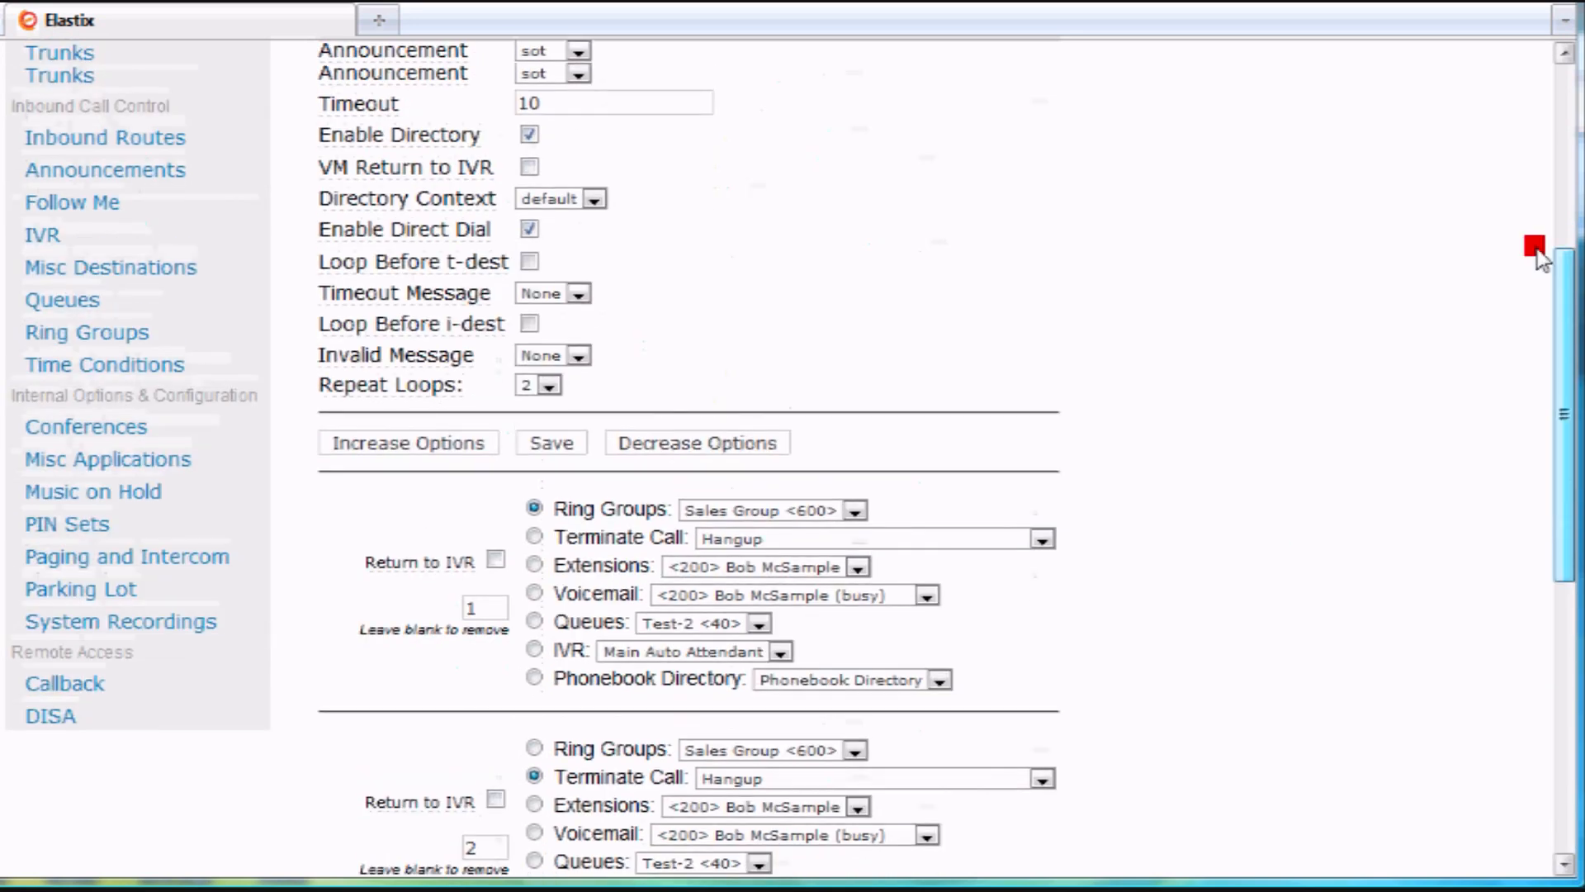
pyautogui.scroll(-3)
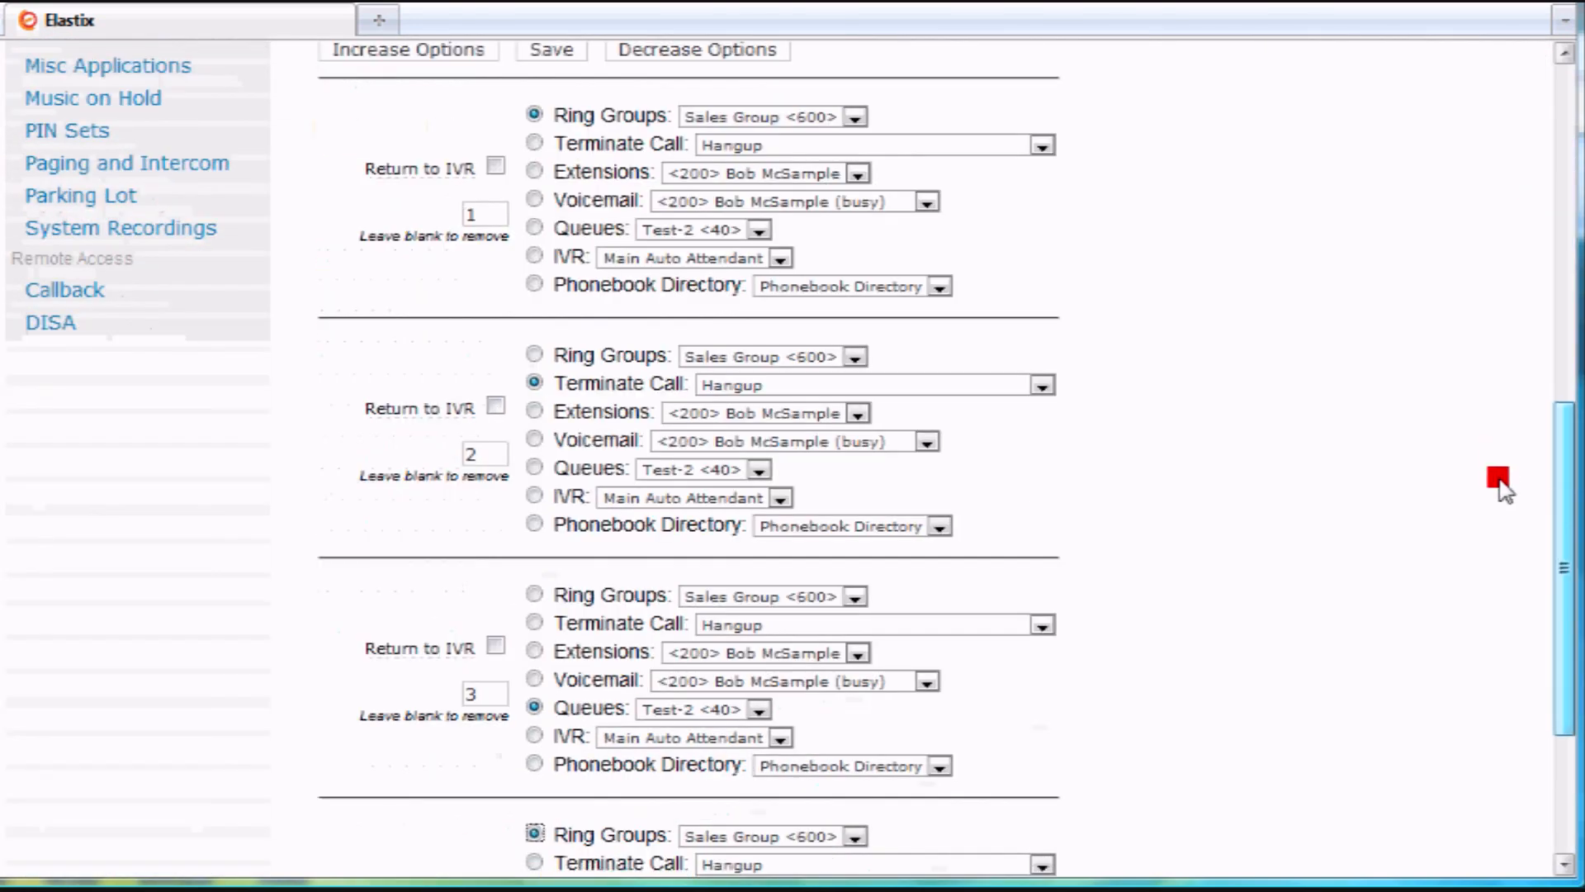
pyautogui.scroll(-3)
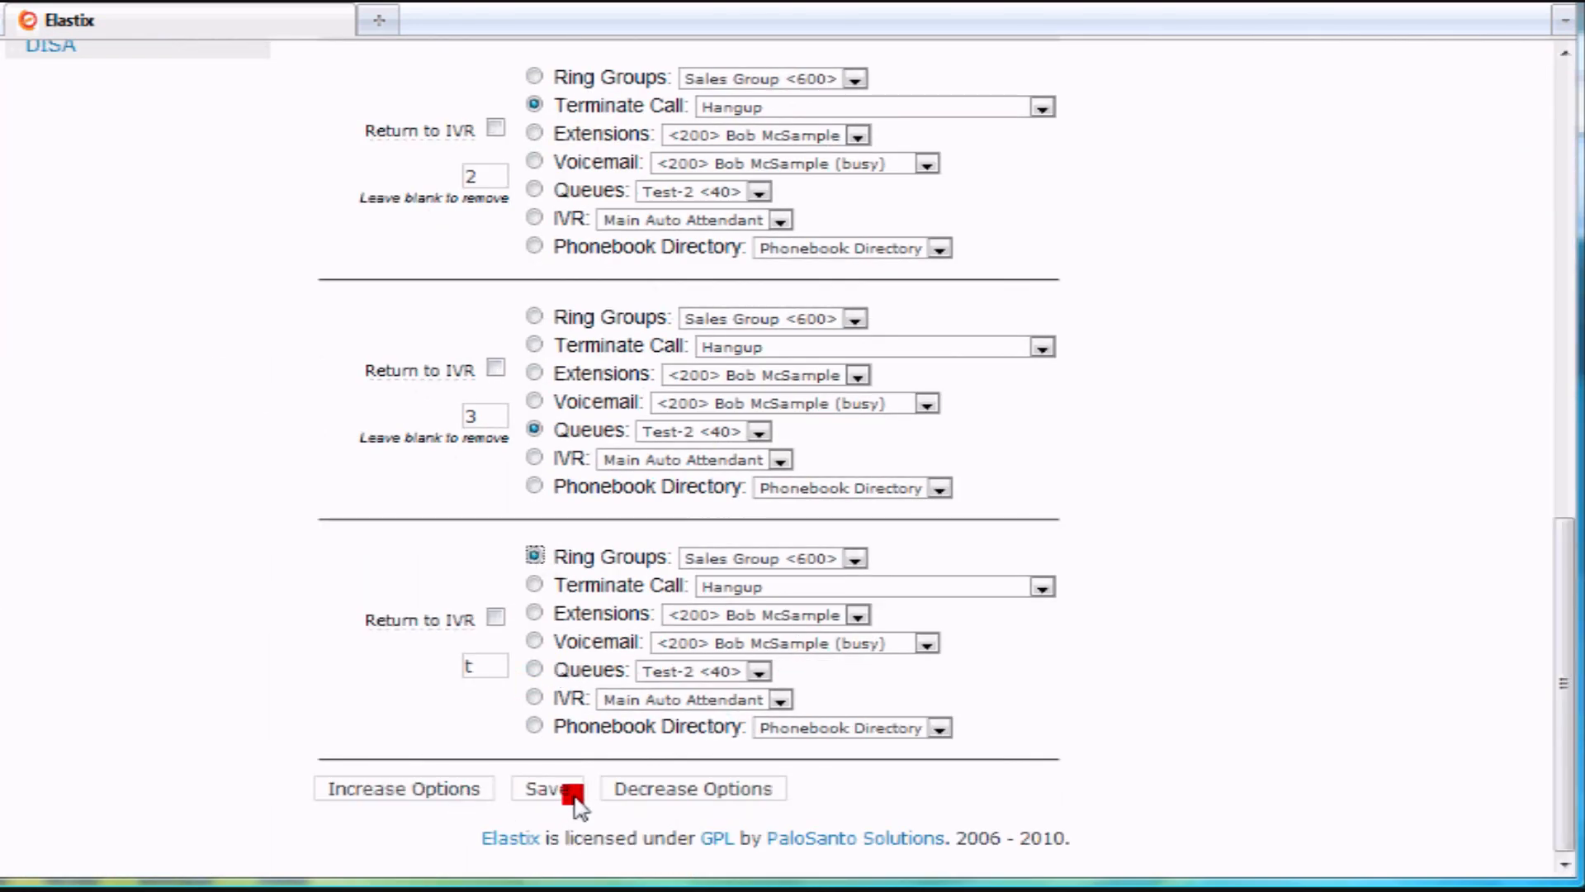
# Save the Main Auto Attendant IVR and apply the configuration changes.
pyautogui.click(546, 787)
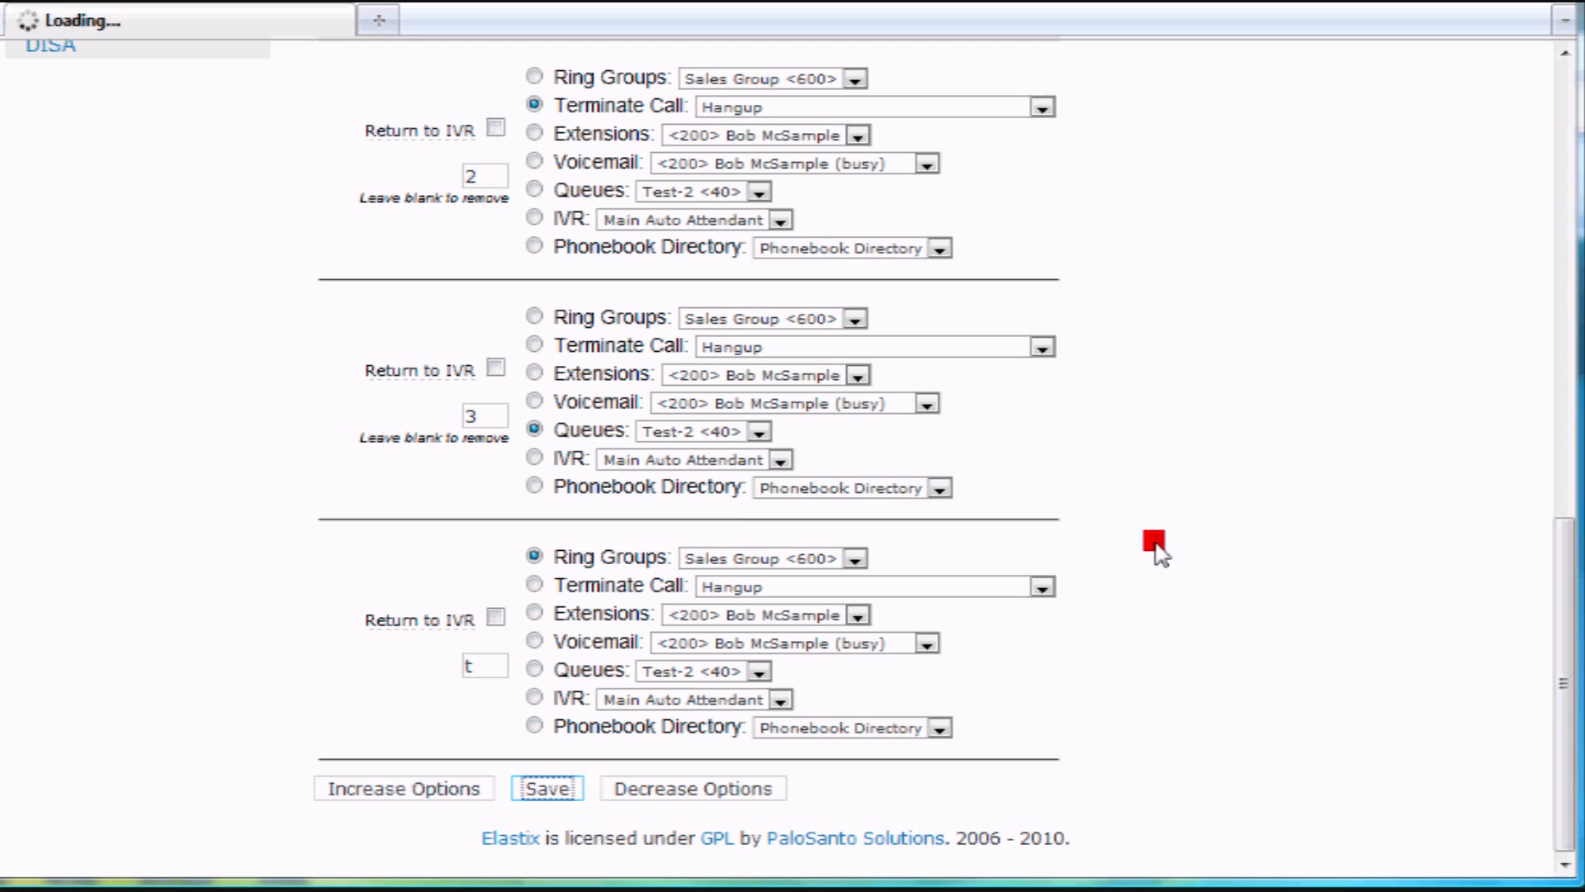
pyautogui.click(546, 789)
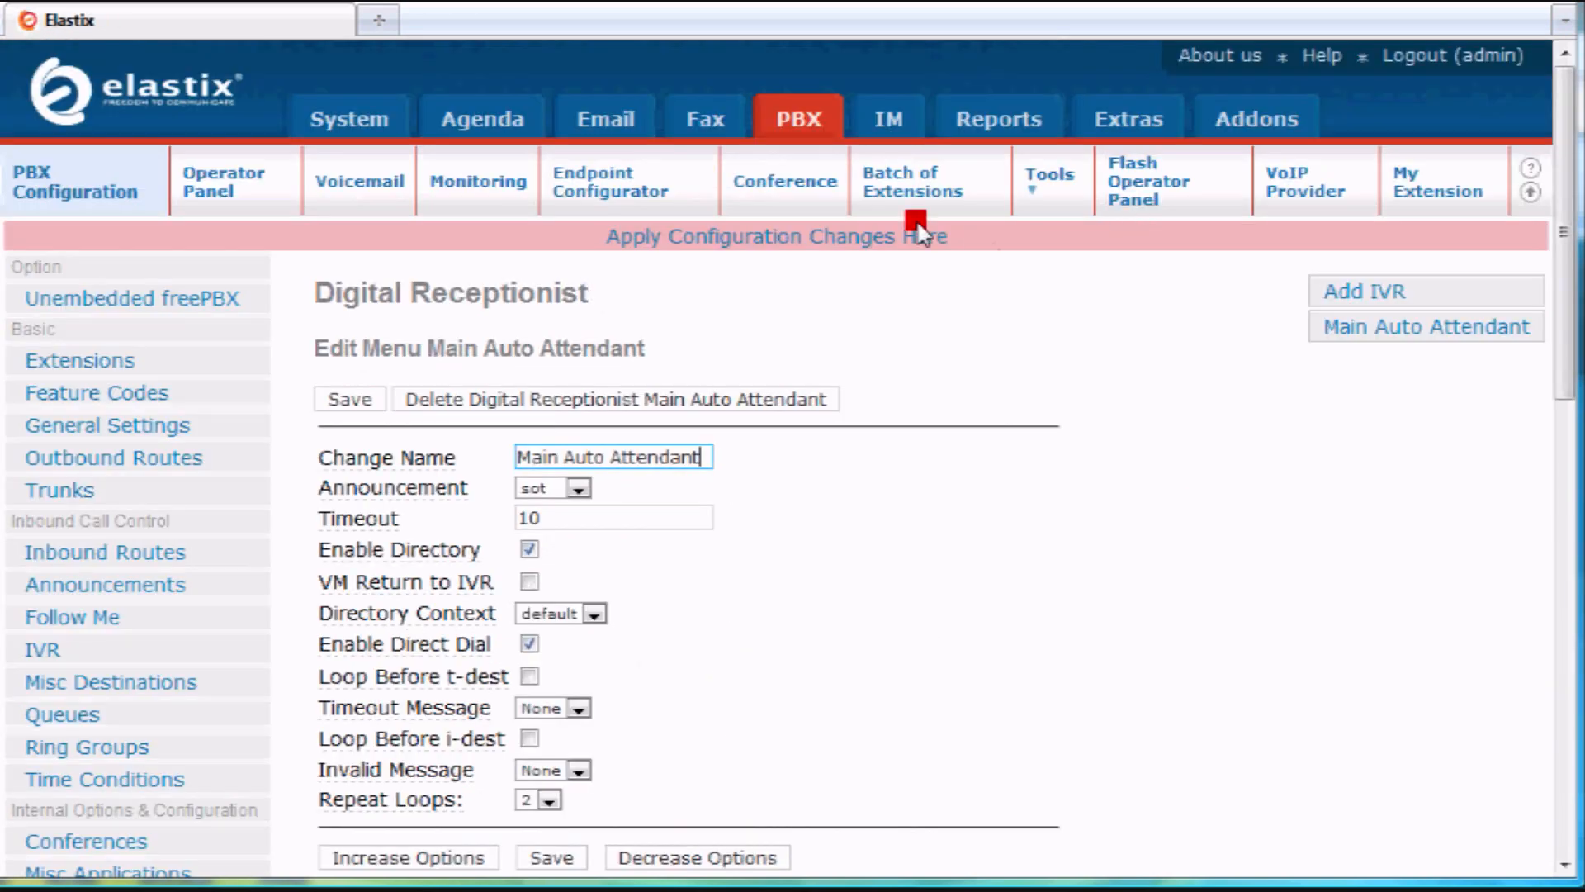
pyautogui.click(776, 237)
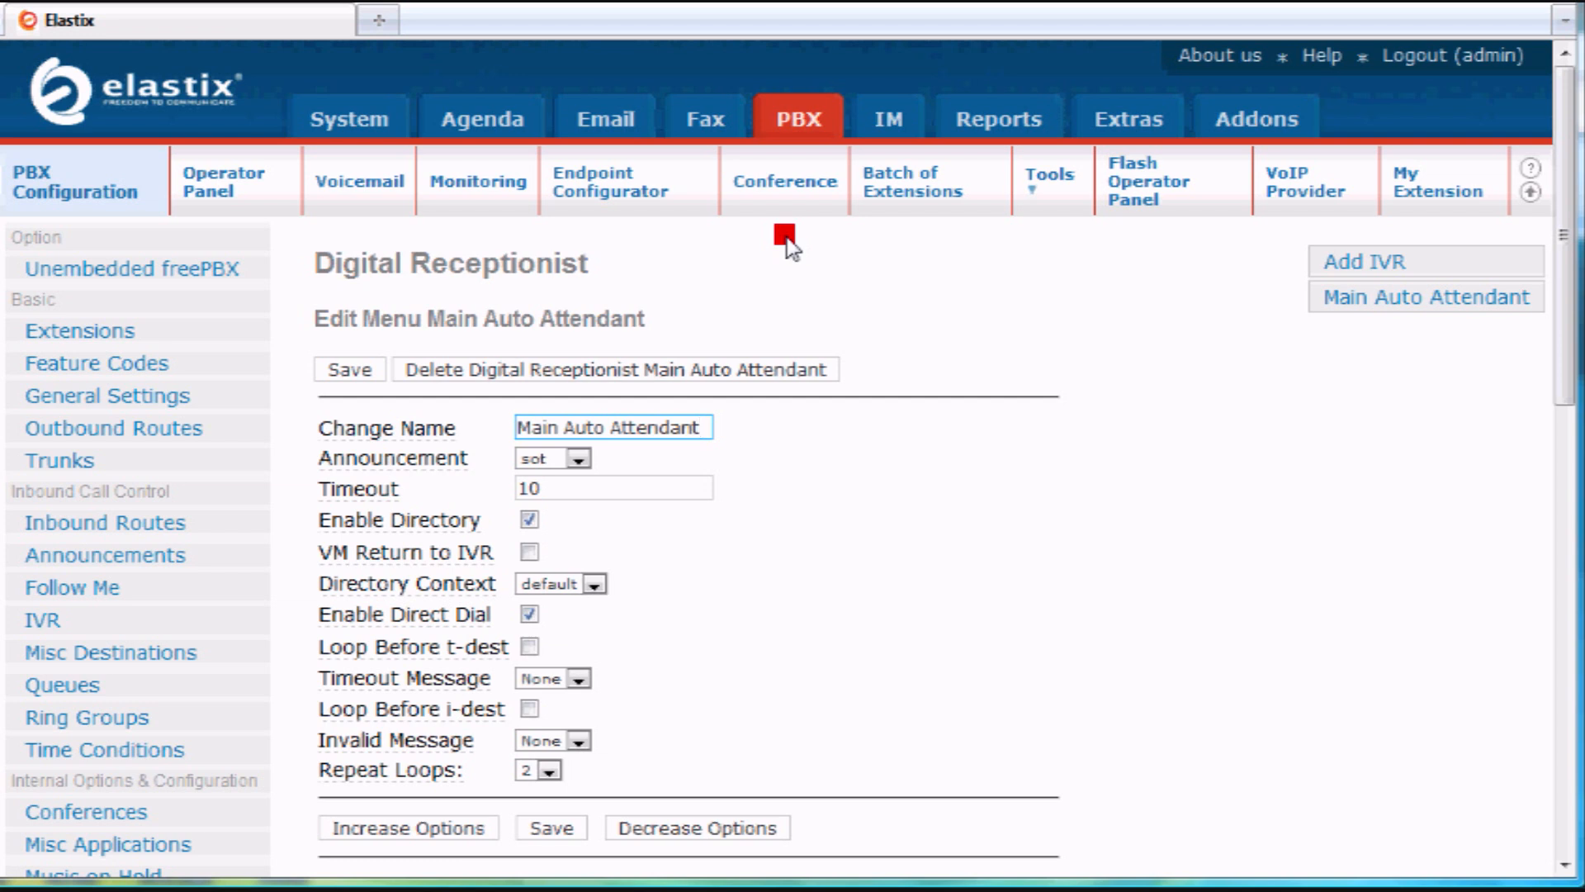
pyautogui.moveTo(747, 246)
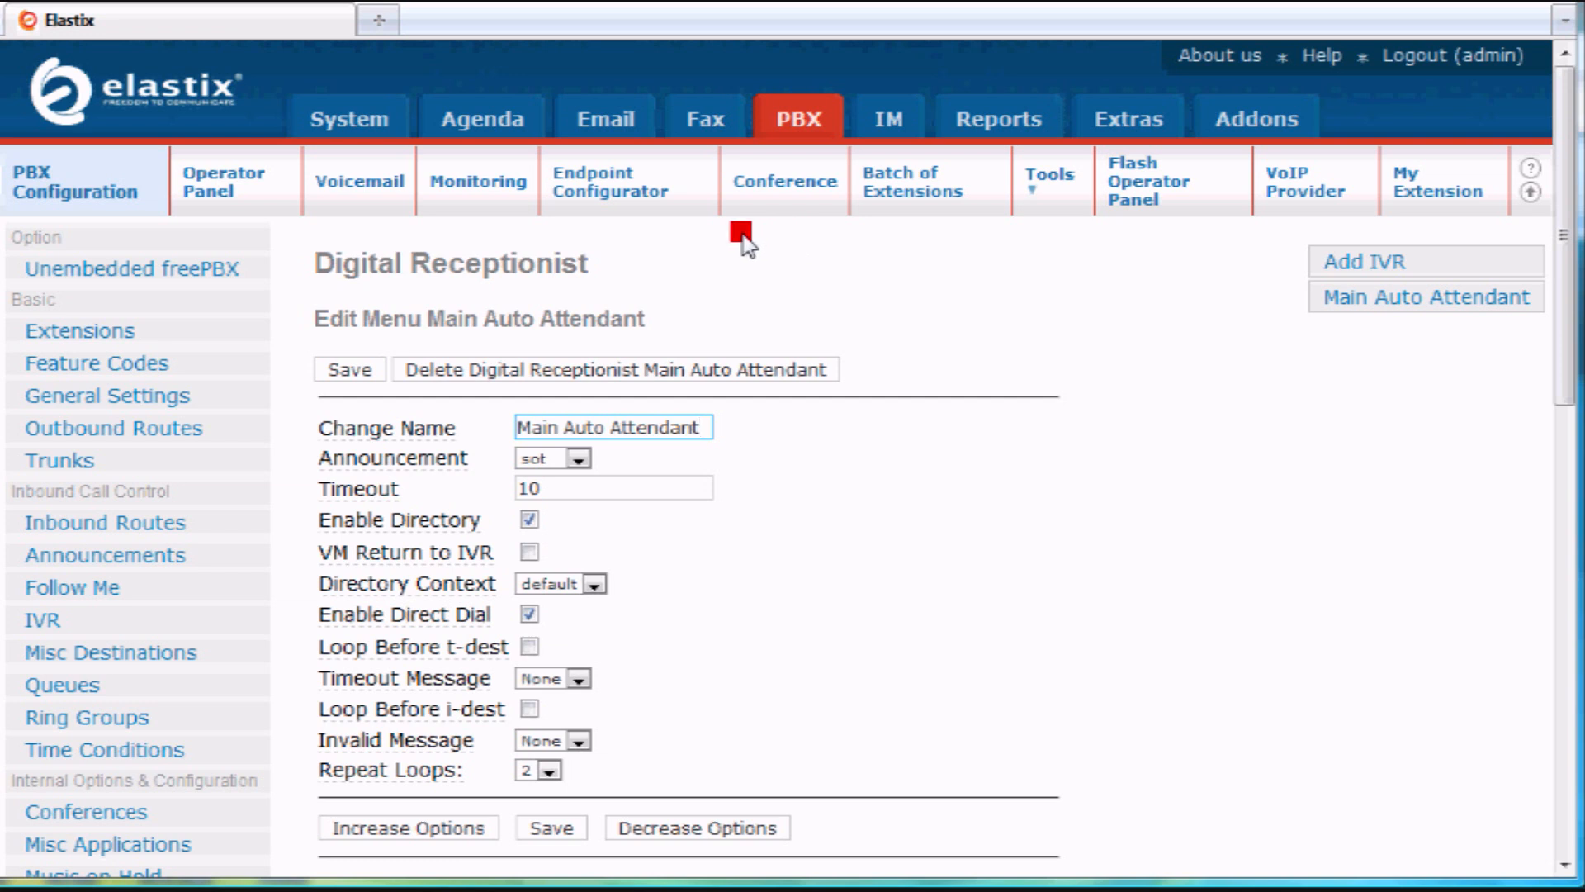